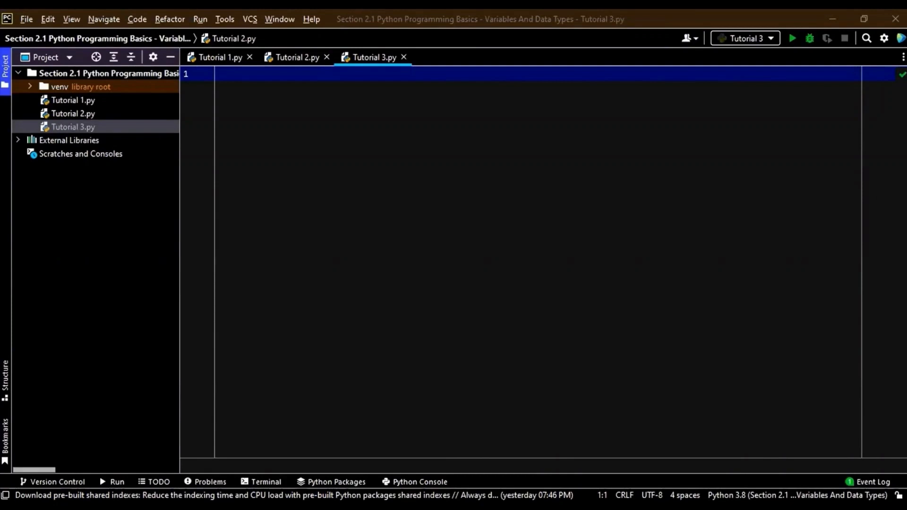
{"action": "mouse_move", "coordinate": [306, 91]}
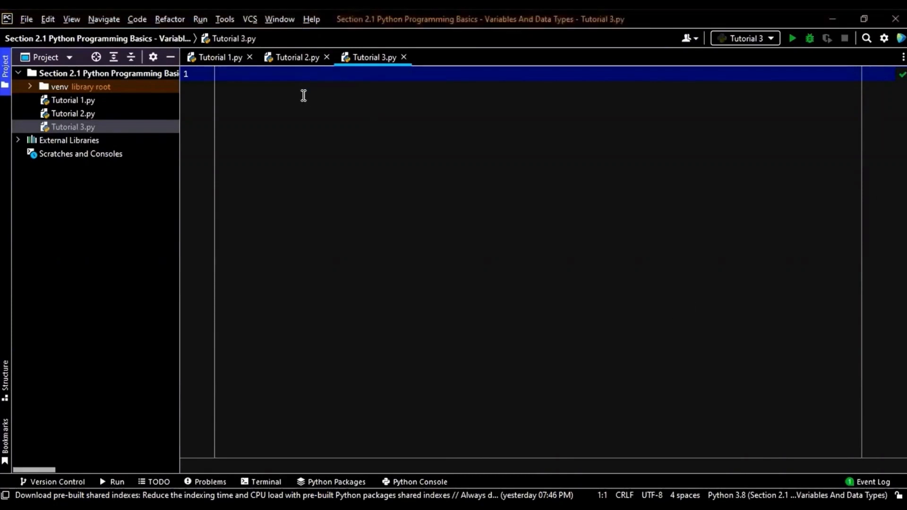
- Write the comment line '# int str float bool' at the top of Tutorial 3.py
{"action": "type", "text": "int"}
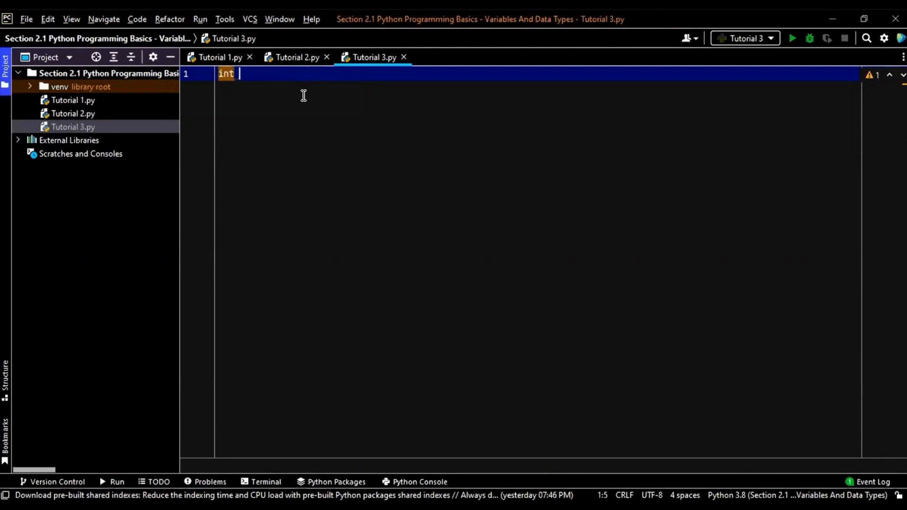
{"action": "type", "text": "s"}
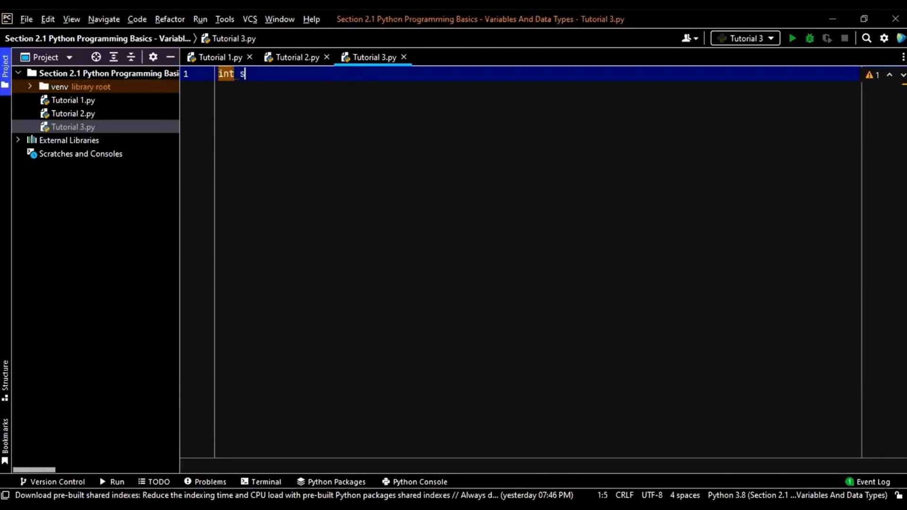
{"action": "type", "text": "t"}
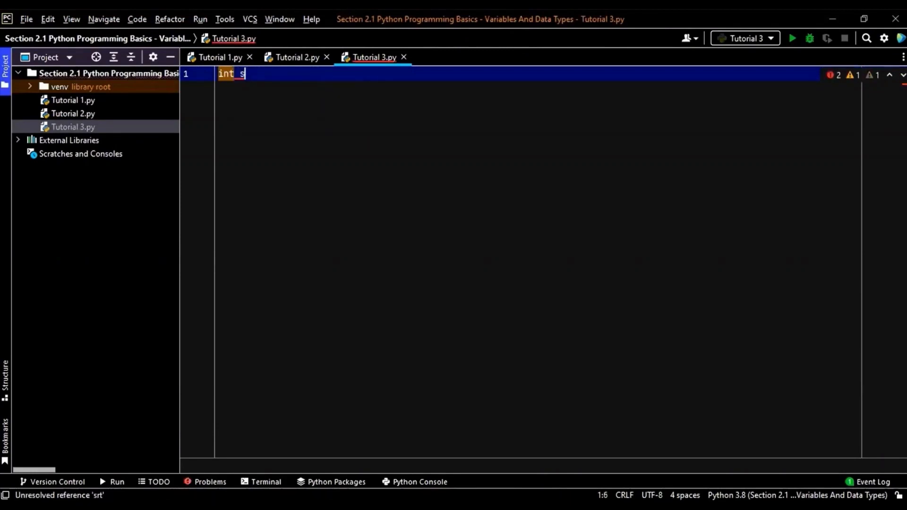
{"action": "type", "text": "tr"}
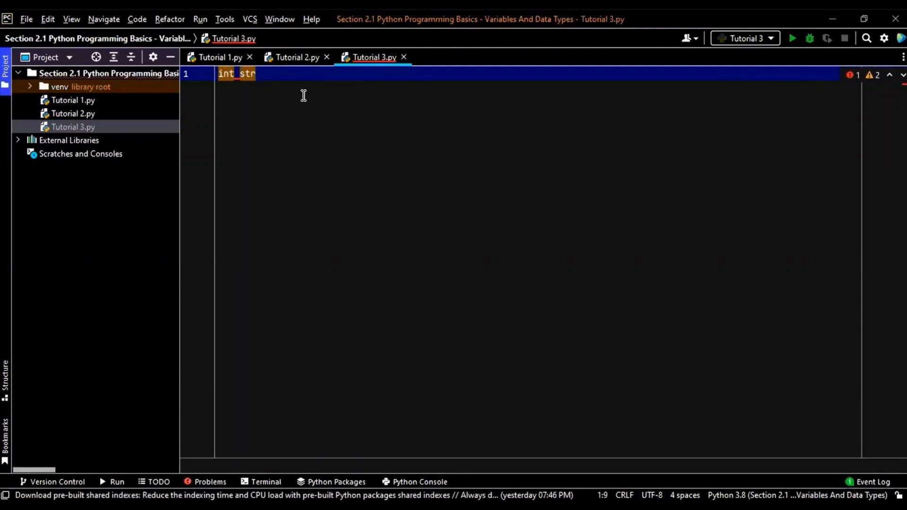
{"action": "type", "text": "f"}
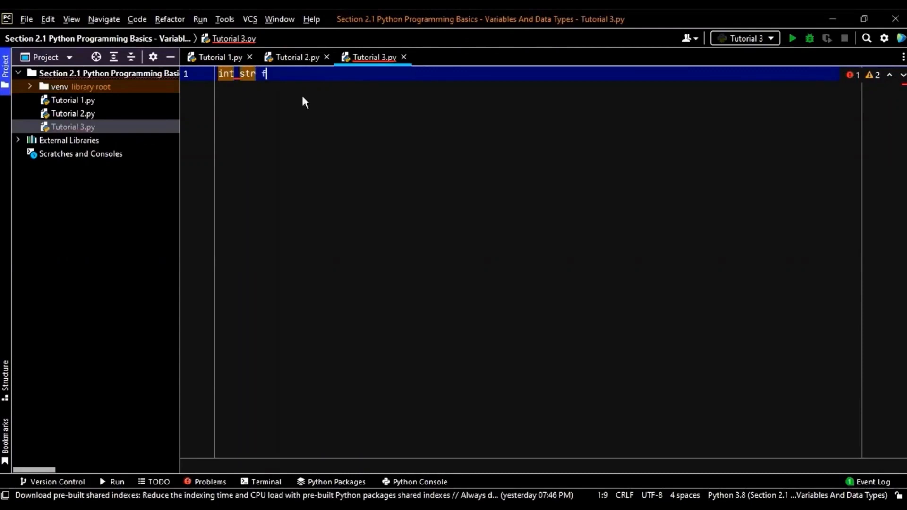
{"action": "type", "text": "loat b"}
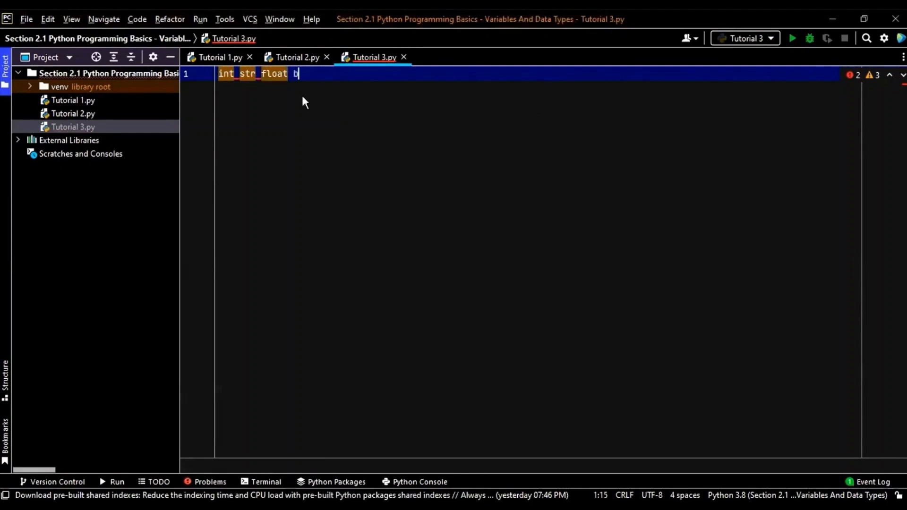
{"action": "type", "text": "ool"}
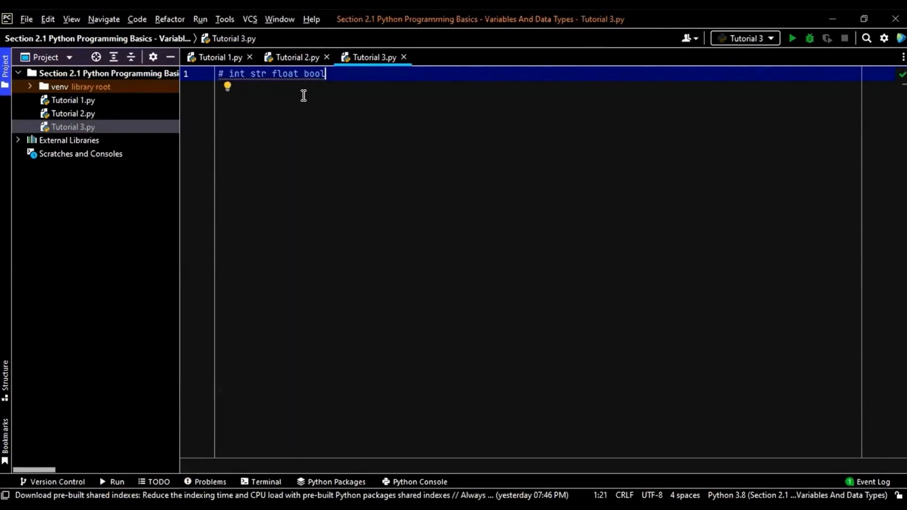
{"action": "mouse_move", "coordinate": [327, 122]}
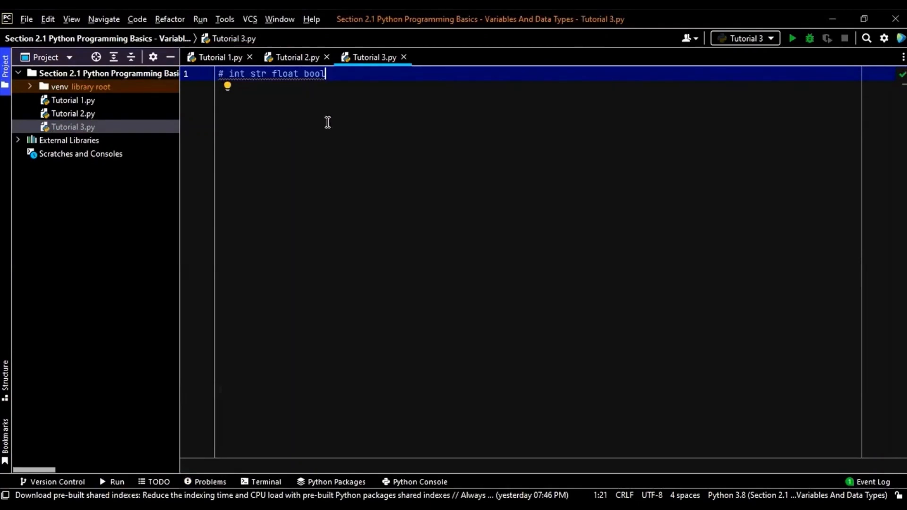
{"action": "mouse_move", "coordinate": [406, 306]}
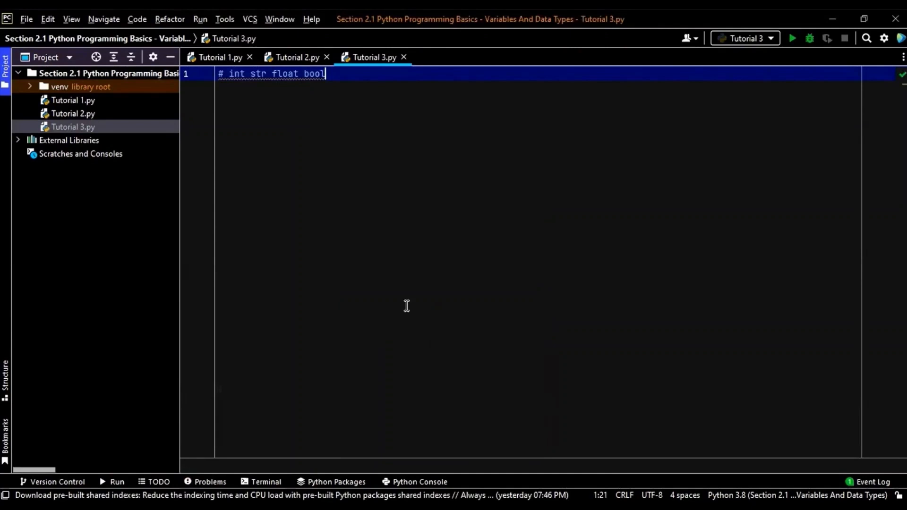
- Run Tutorial 3.py, which finishes with exit code 0 and prints nothing
{"action": "left_click", "coordinate": [791, 39]}
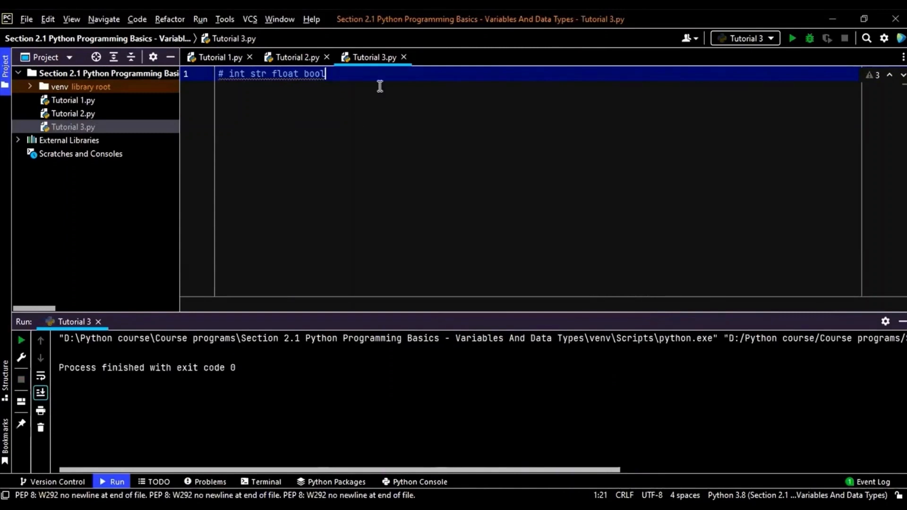
{"action": "mouse_move", "coordinate": [631, 108]}
{"action": "type", "text": "#"}
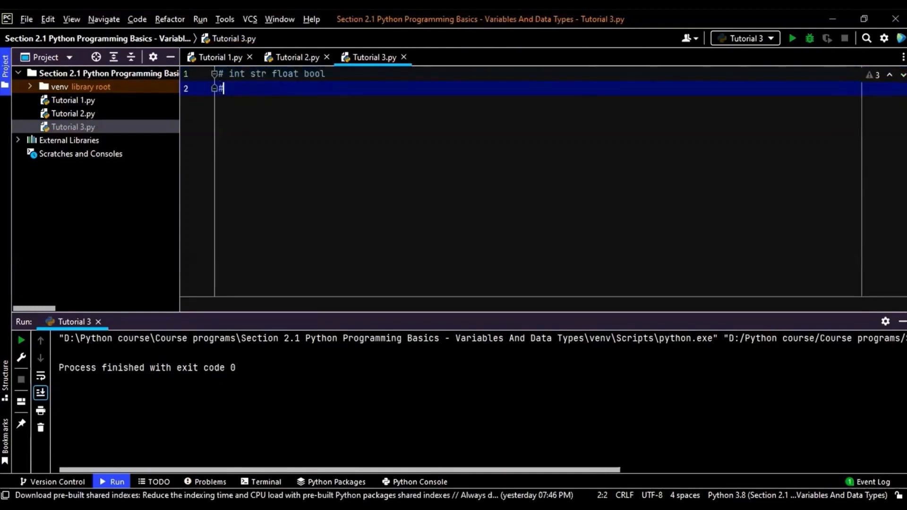
- Write '#comments' on line 2 and start a new line below it
{"action": "type", "text": "c"}
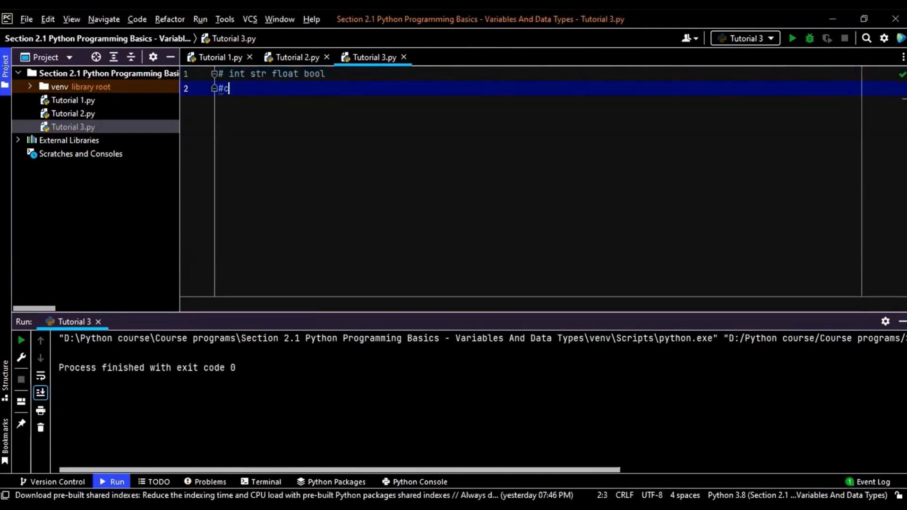
{"action": "type", "text": "ommr"}
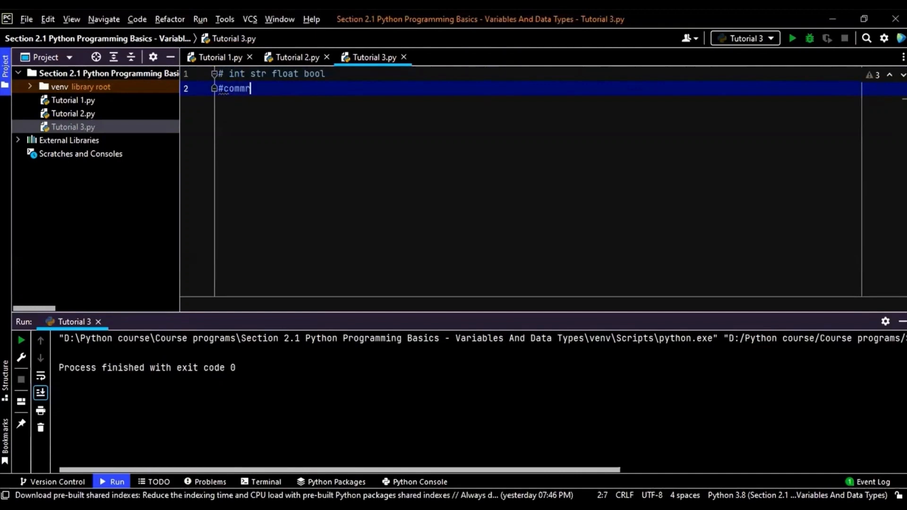
{"action": "type", "text": "ents"}
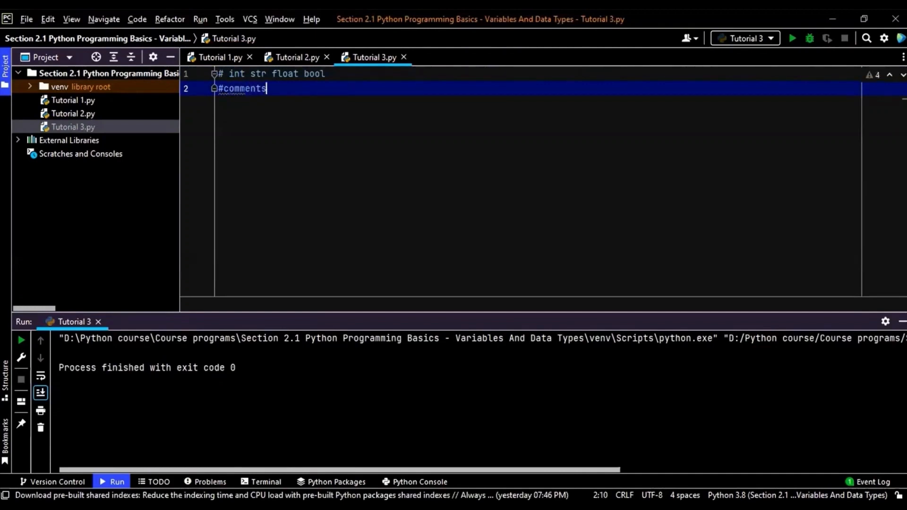
{"action": "key", "text": "enter"}
{"action": "type", "text": "\"\"\""}
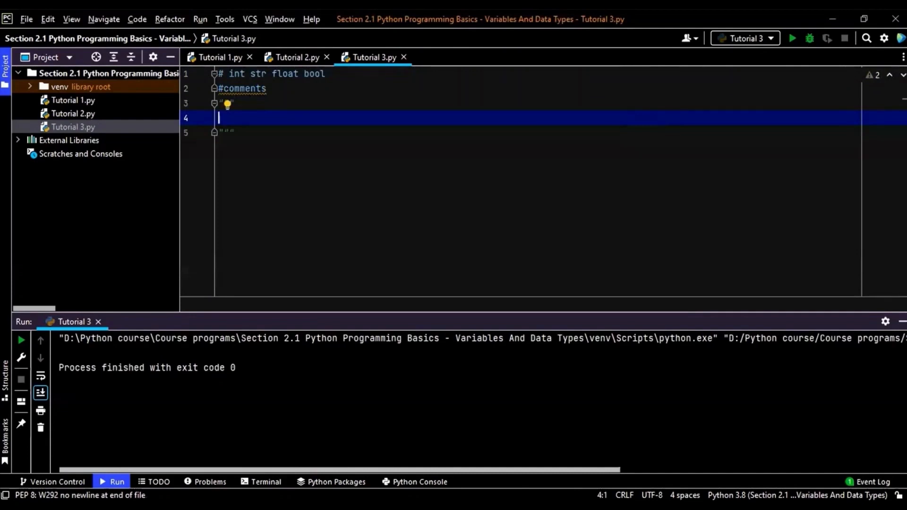
- Fill the triple-quoted block with 'you can / write multiple line comments / and it wont give an error'
{"action": "type", "text": "you d"}
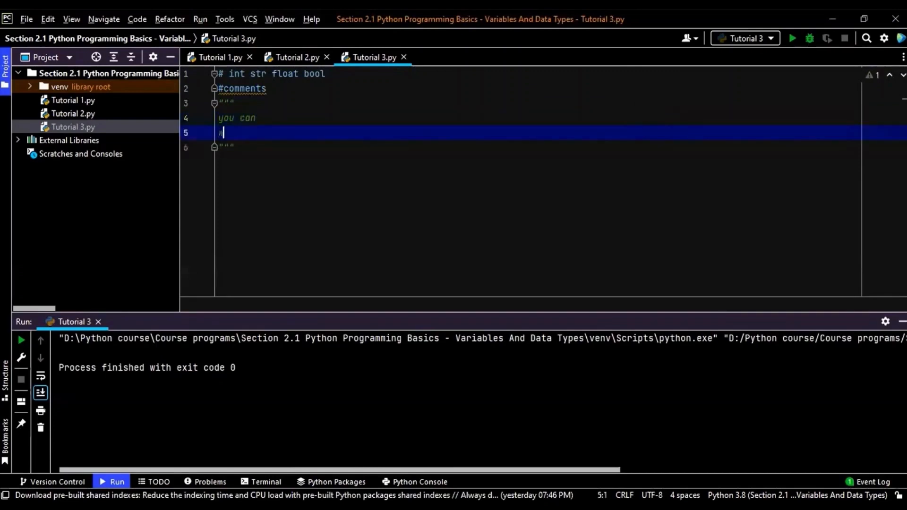
{"action": "type", "text": "write mu"}
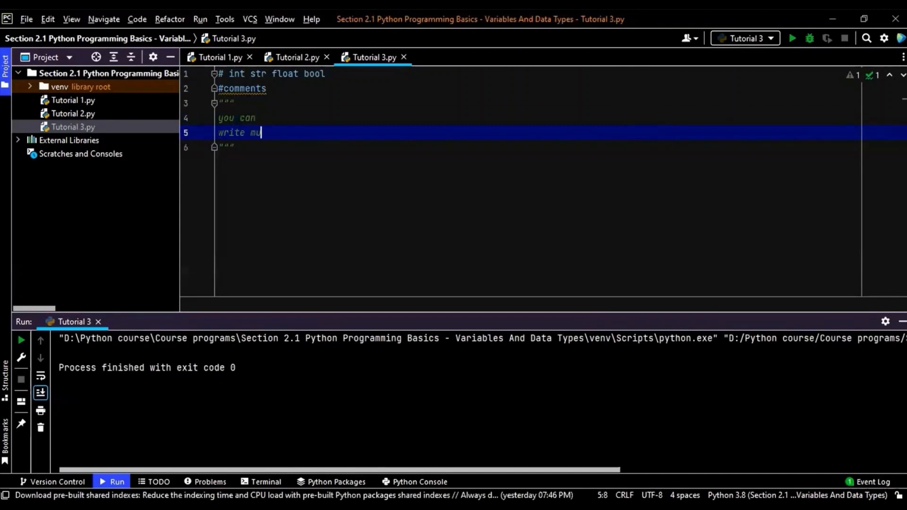
{"action": "type", "text": "ltipl"}
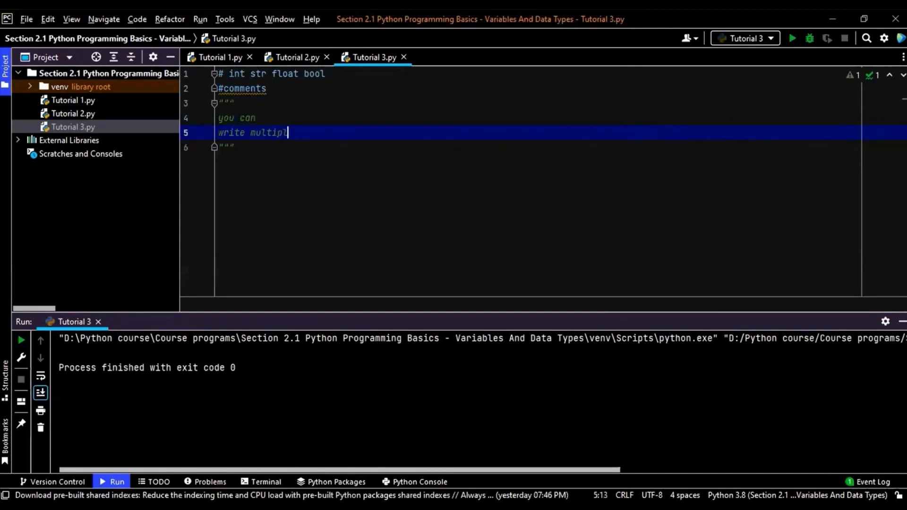
{"action": "type", "text": "e line comments"}
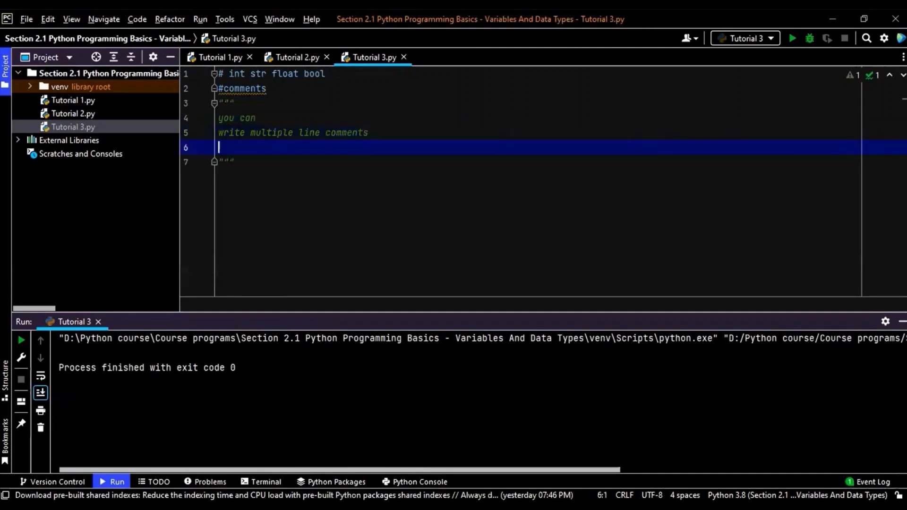
{"action": "type", "text": "and it wont give"}
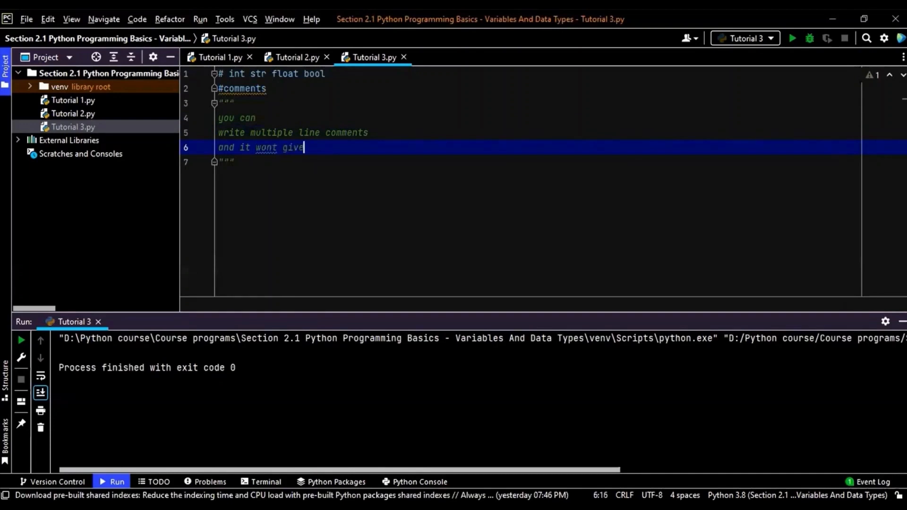
{"action": "type", "text": "an err"}
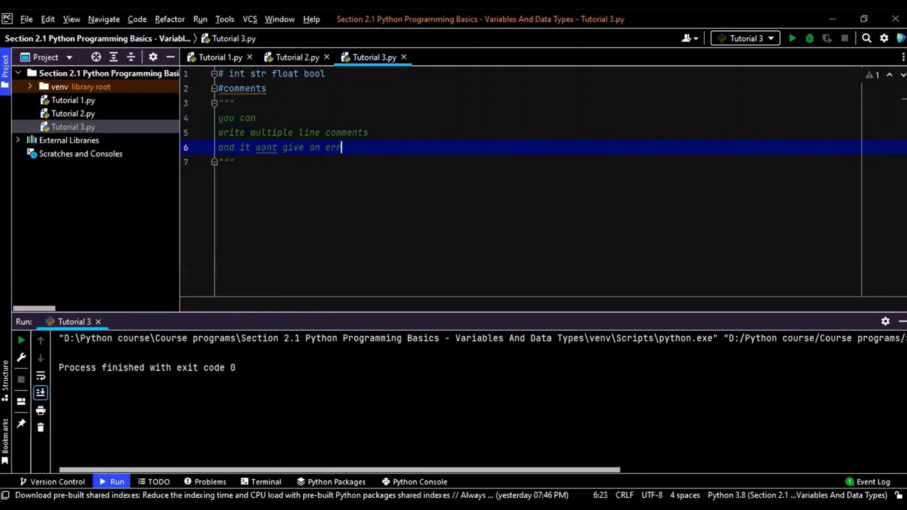
{"action": "type", "text": "or"}
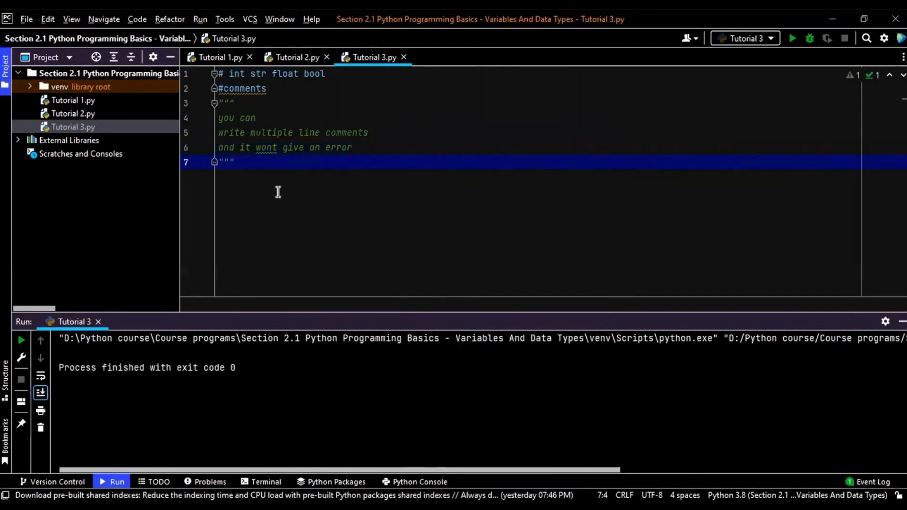
- Make line 2 read '# comments' and correct 'wont' to 'won't' in the block
{"action": "left_click", "coordinate": [219, 57]}
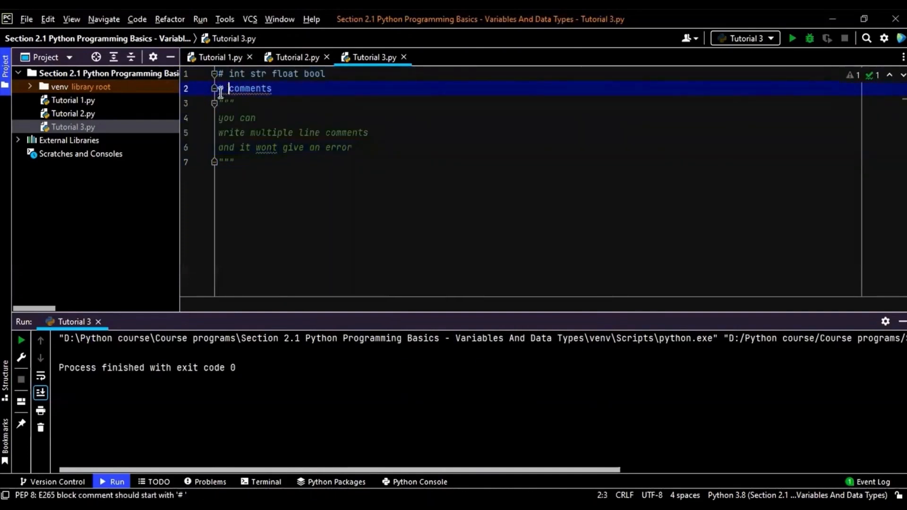
{"action": "left_click", "coordinate": [233, 160]}
{"action": "type", "text": "'"}
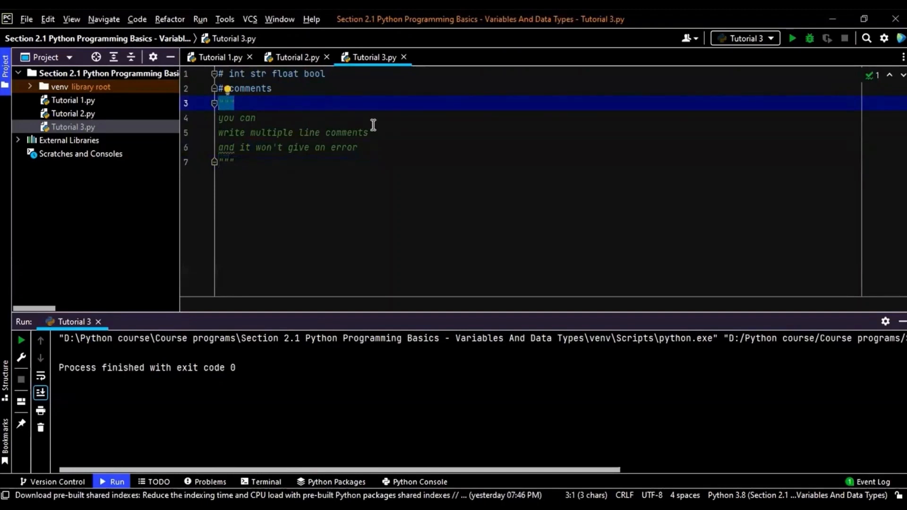
{"action": "mouse_move", "coordinate": [391, 195]}
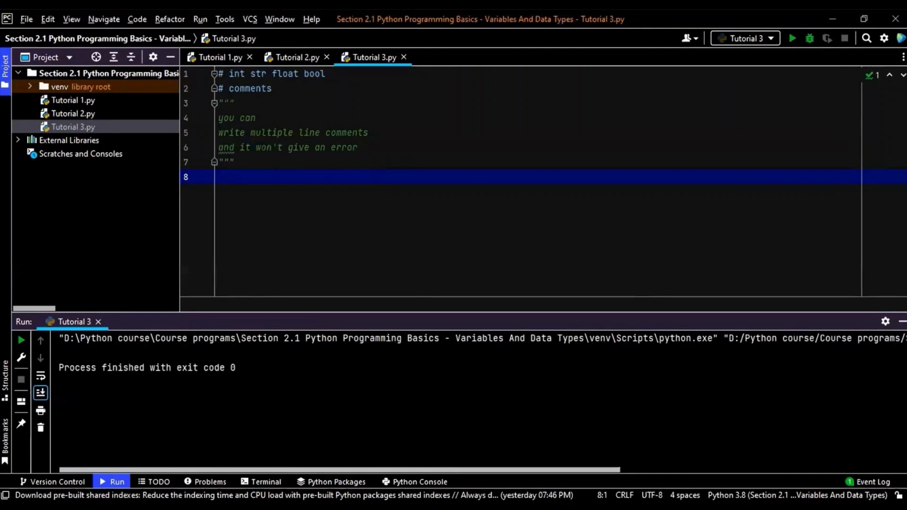
{"action": "mouse_move", "coordinate": [285, 196]}
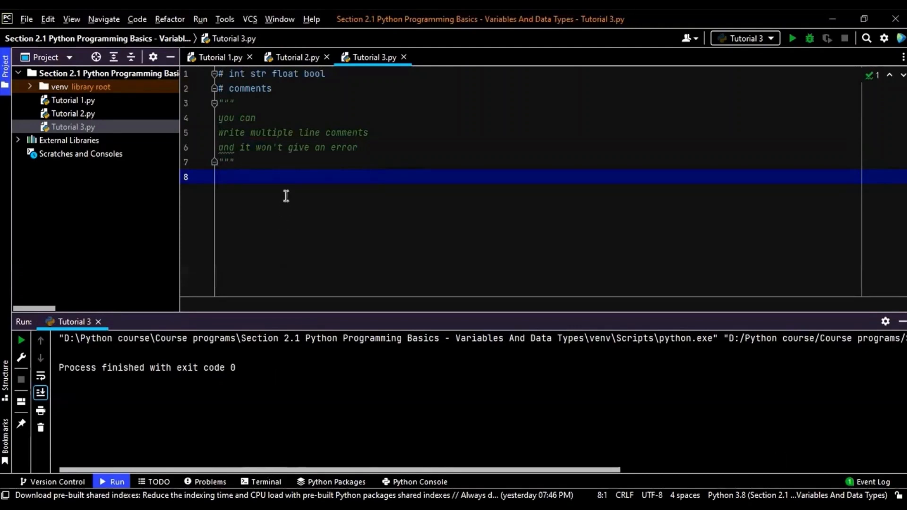
- Add print(type(a)) below a = 10 and run it, showing <class 'int'>
{"action": "type", "text": "a = 10"}
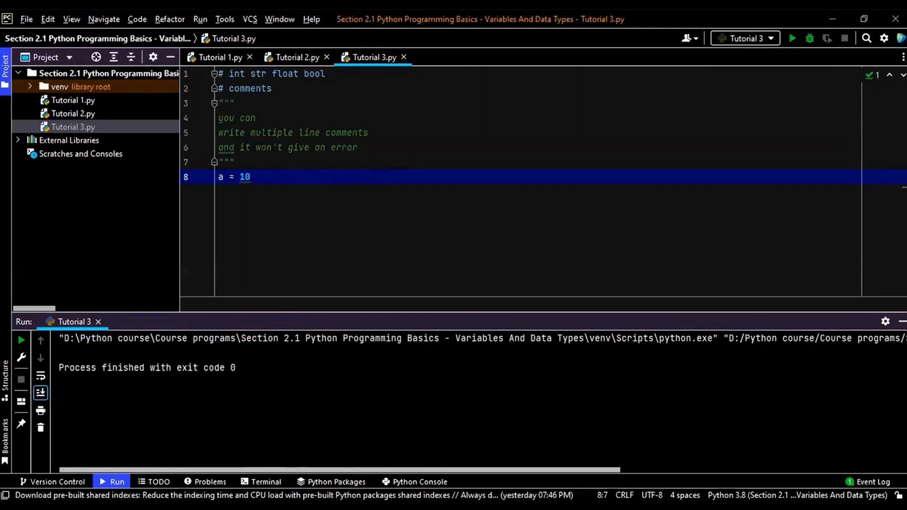
{"action": "mouse_move", "coordinate": [247, 203]}
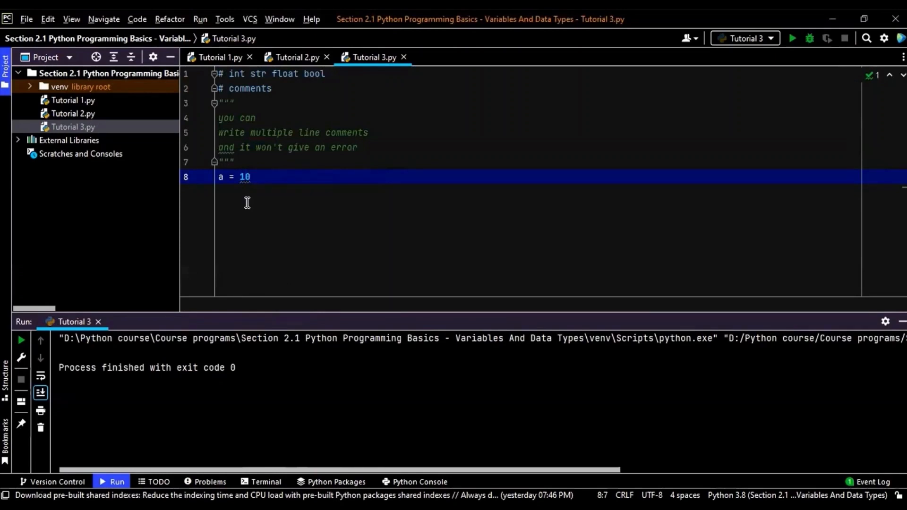
{"action": "mouse_move", "coordinate": [360, 226]}
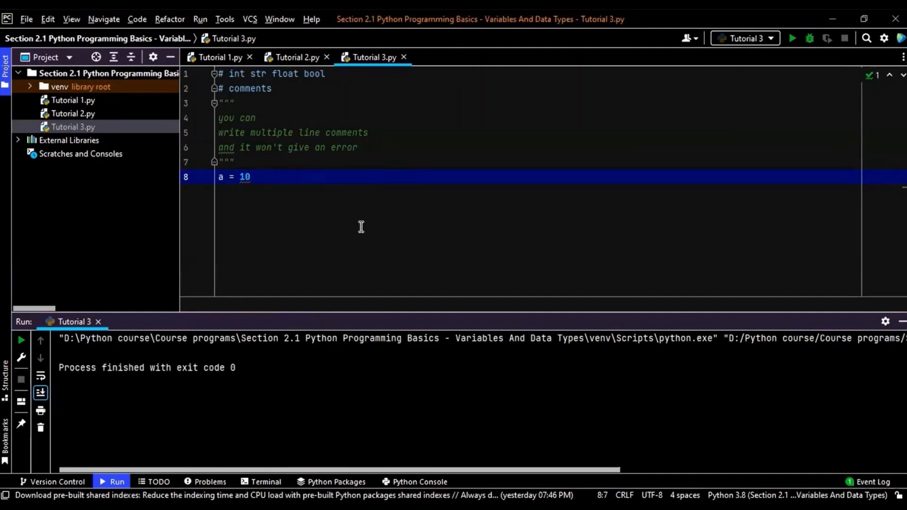
{"action": "key", "text": "enter"}
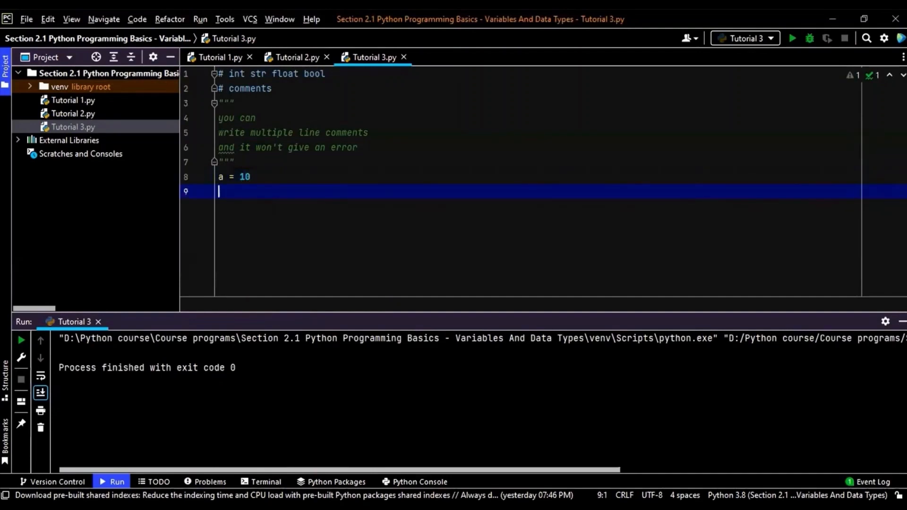
{"action": "type", "text": "print("}
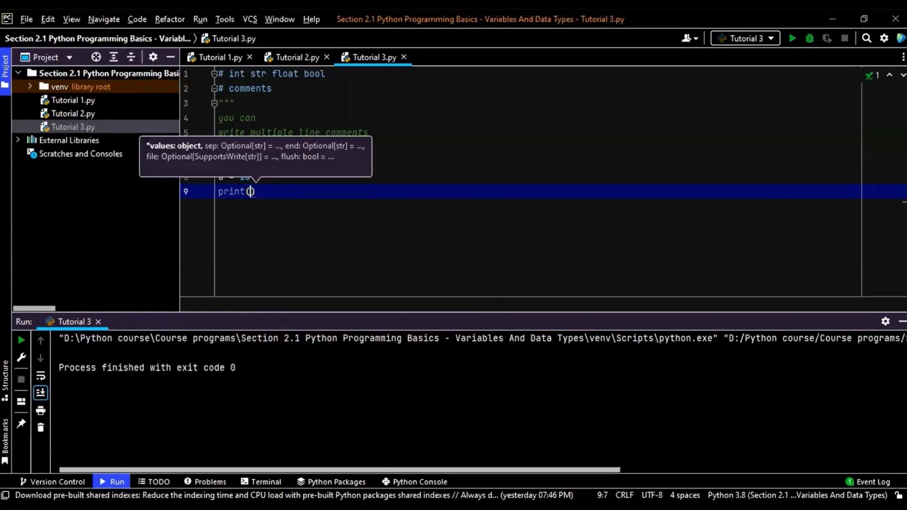
{"action": "type", "text": "type(a"}
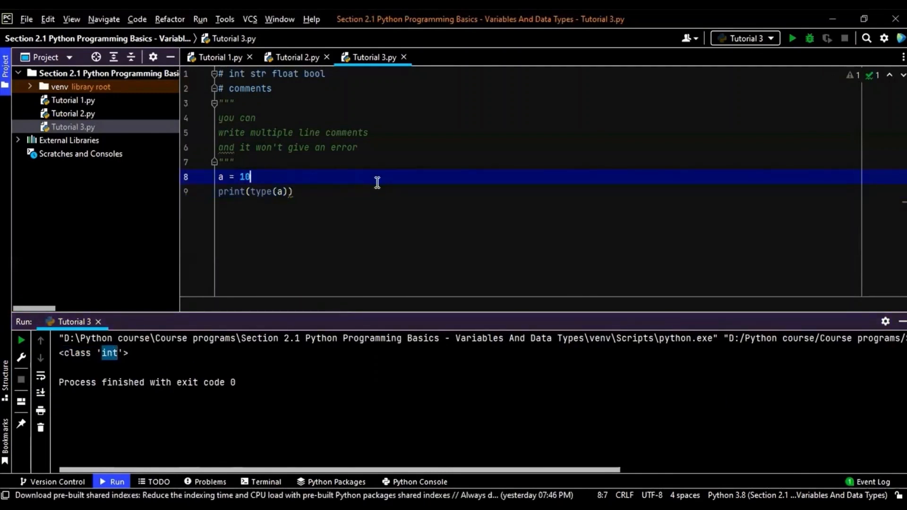
- Change a to 10.5, rerun to get <class 'float'>, and add a line after print
{"action": "type", "text": ".5"}
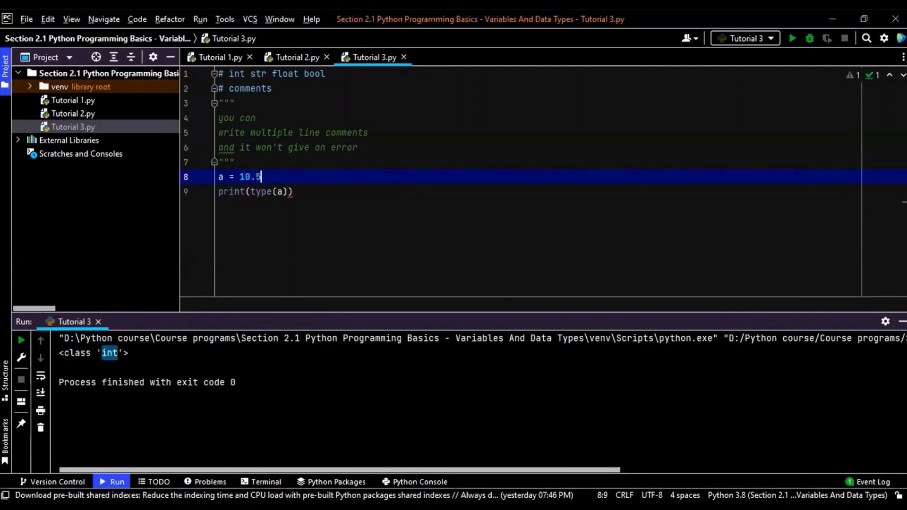
{"action": "right_click", "coordinate": [260, 191]}
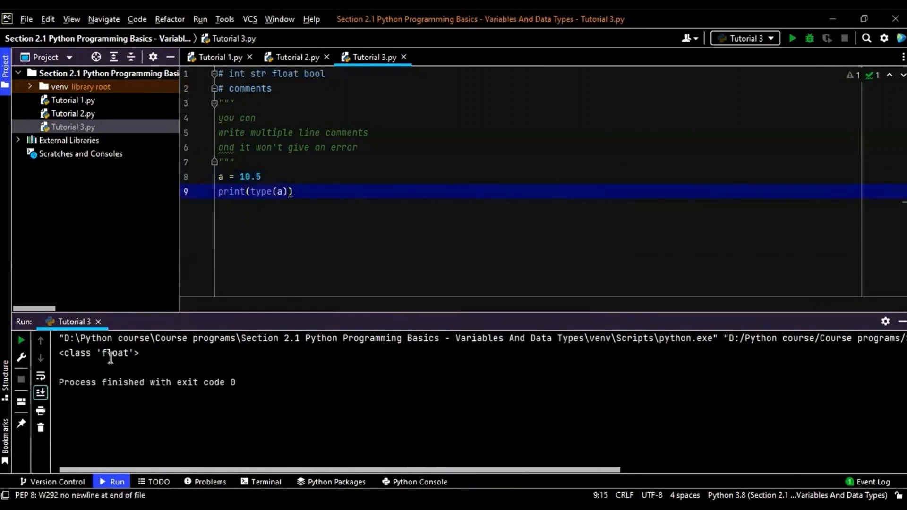
{"action": "double_click", "coordinate": [114, 353]}
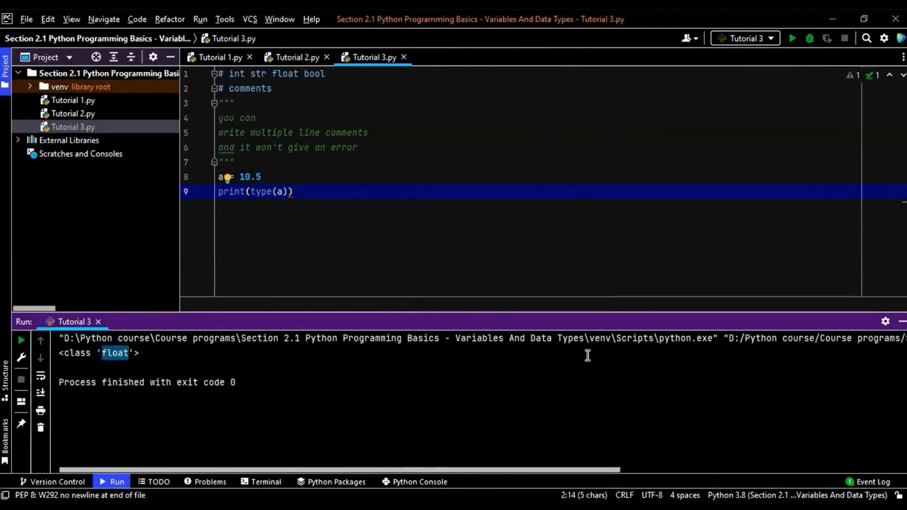
{"action": "mouse_move", "coordinate": [265, 177]}
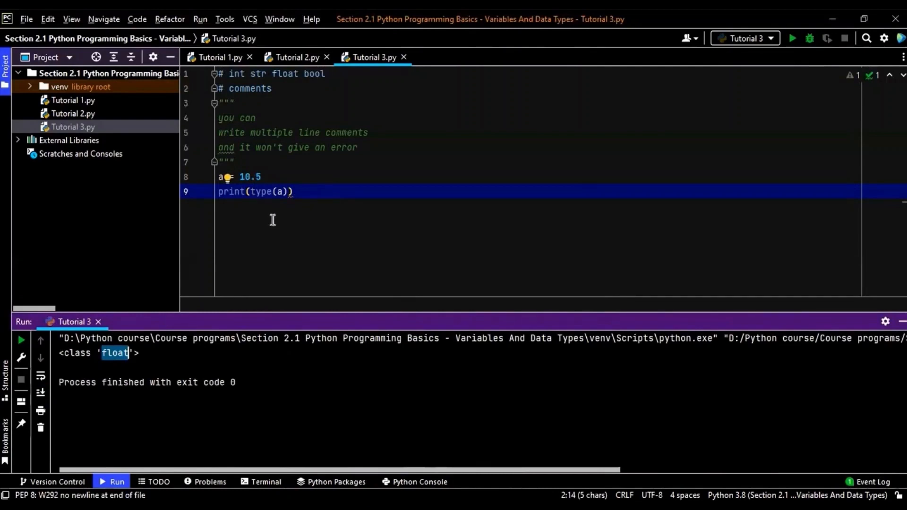
{"action": "mouse_move", "coordinate": [275, 191]}
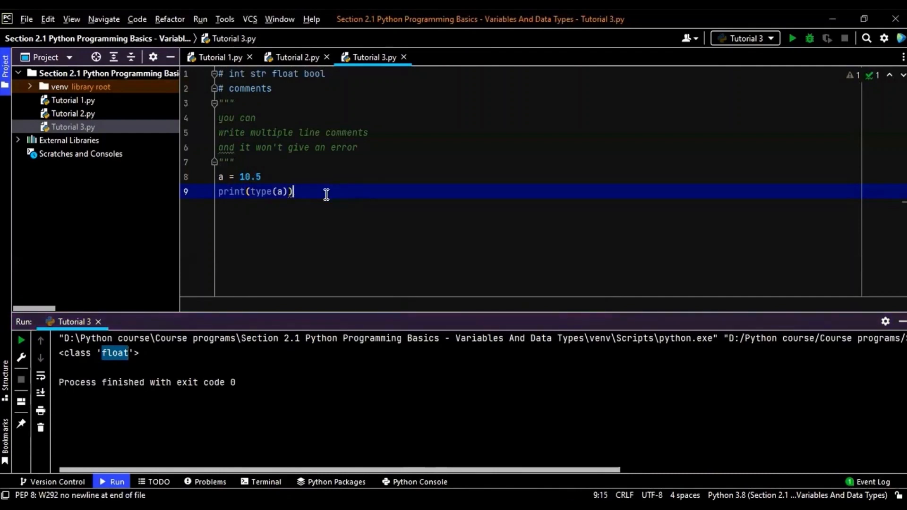
{"action": "key", "text": "enter"}
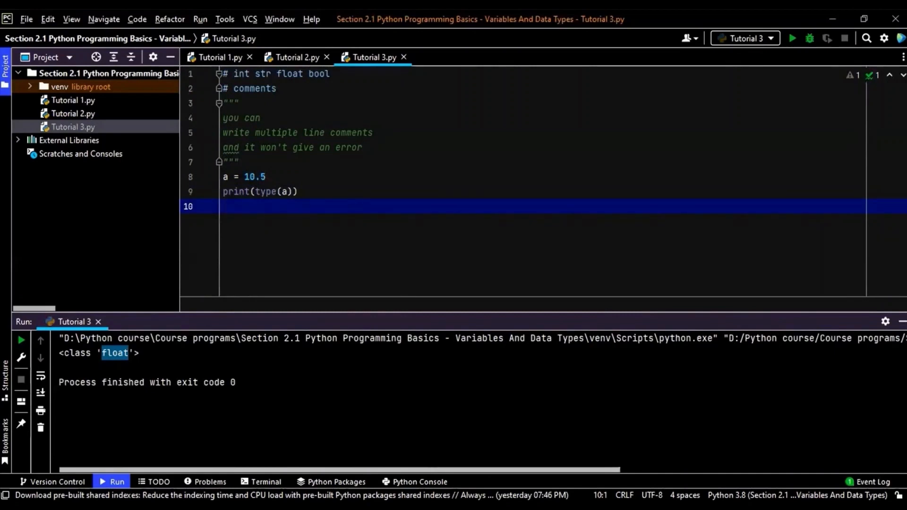
- Add b = "Hello world" and print(type(b)), producing <class 'str'> in the output
{"action": "type", "text": "b ="}
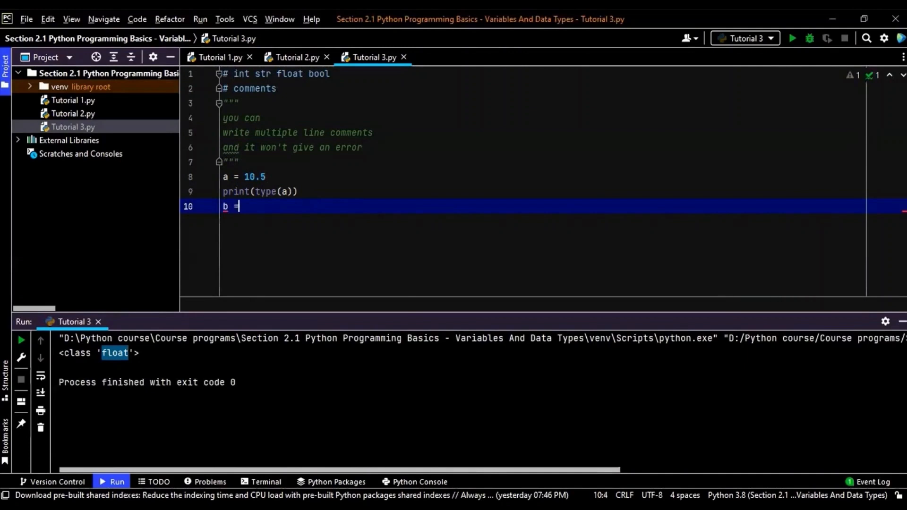
{"action": "type", "text": "\"Hello"}
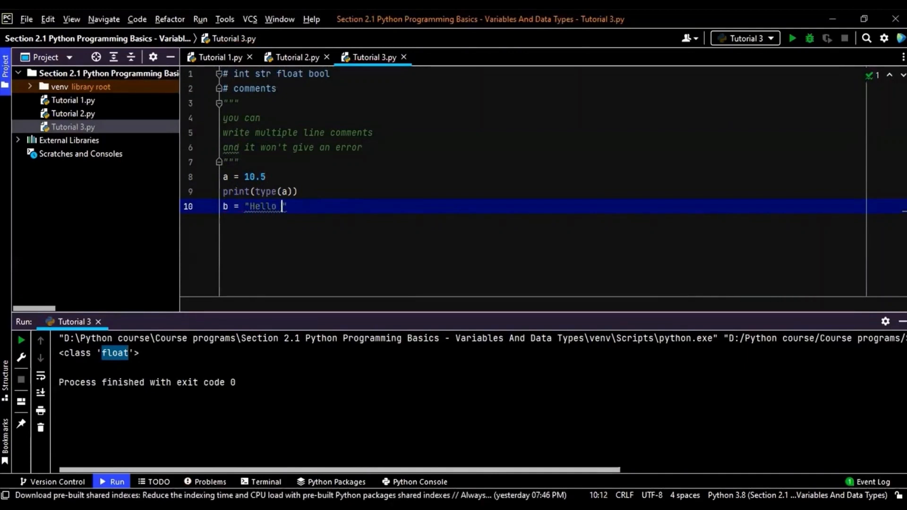
{"action": "type", "text": "world"}
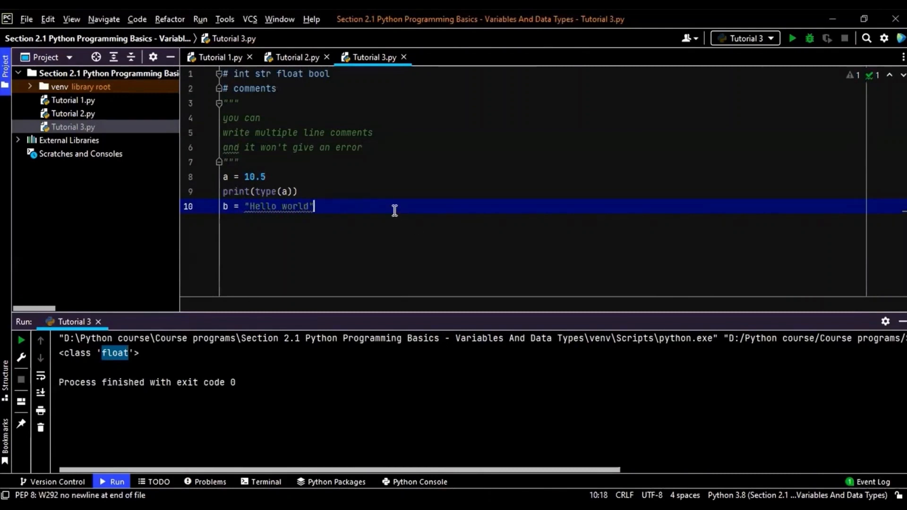
{"action": "type", "text": "t"}
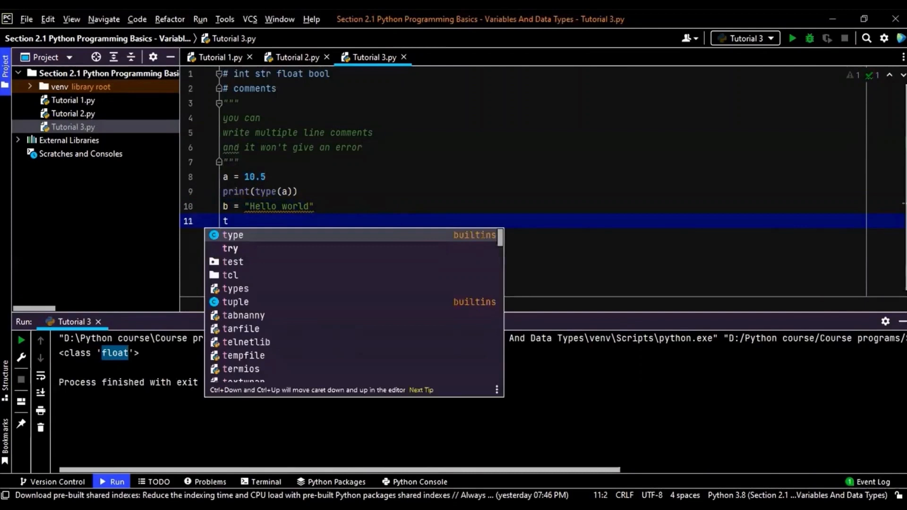
{"action": "type", "text": "rint((type(b"}
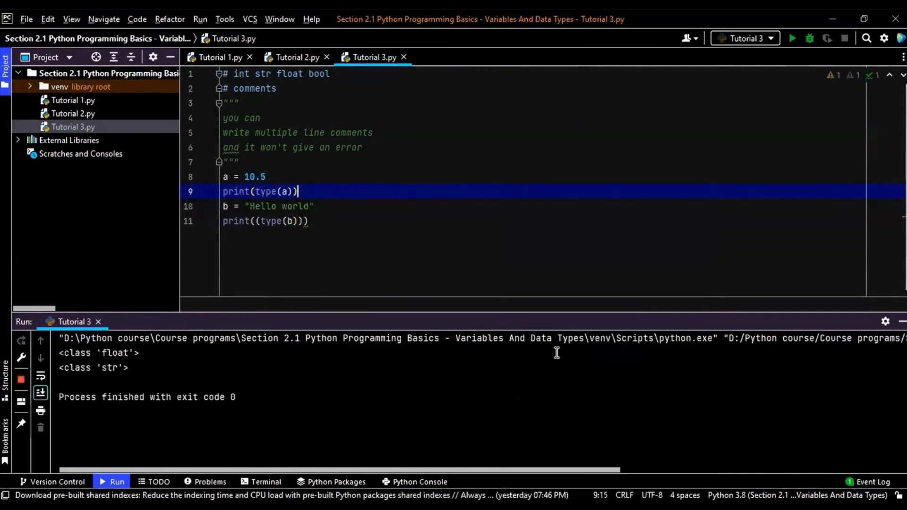
{"action": "double_click", "coordinate": [114, 367]}
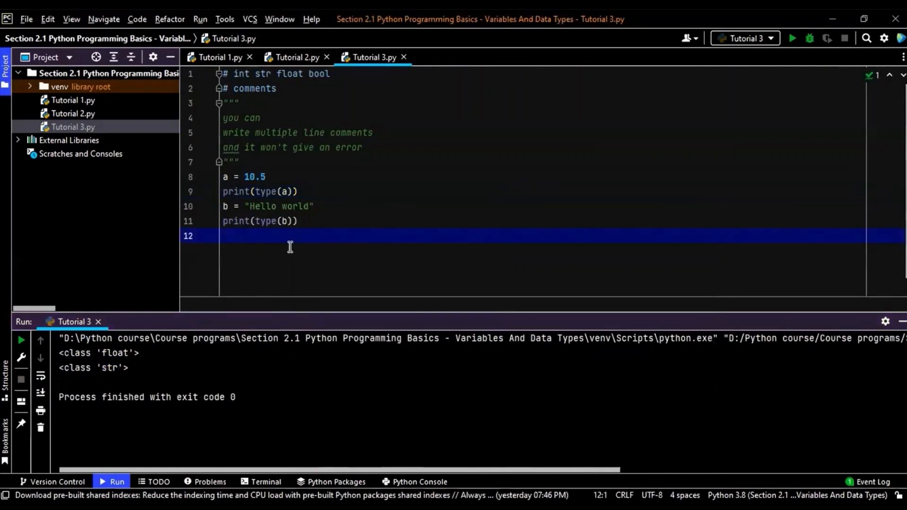
- Add c = True and print(type(c)) after a blank line
{"action": "key", "text": "enter"}
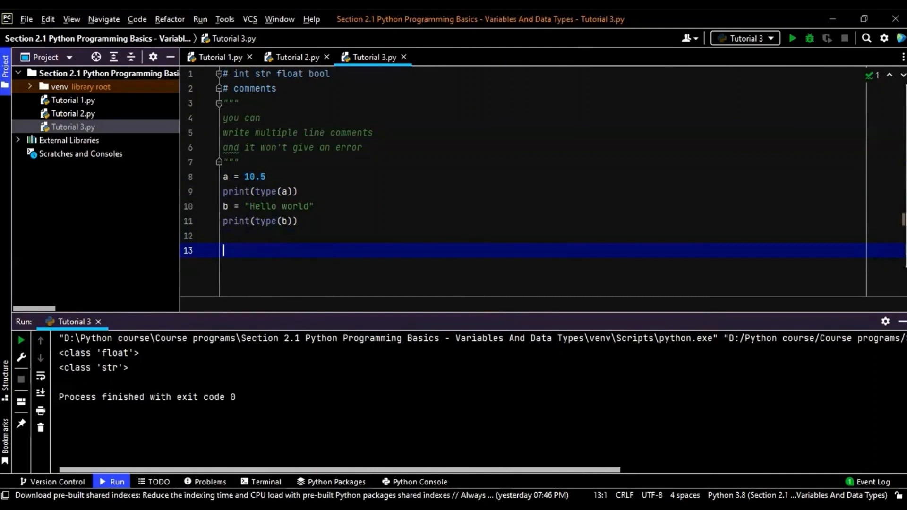
{"action": "type", "text": "c = T"}
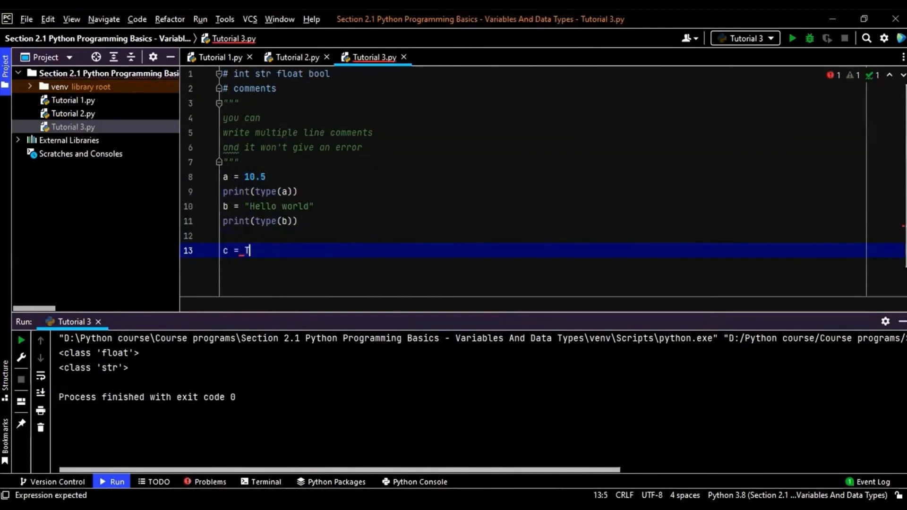
{"action": "type", "text": "T"}
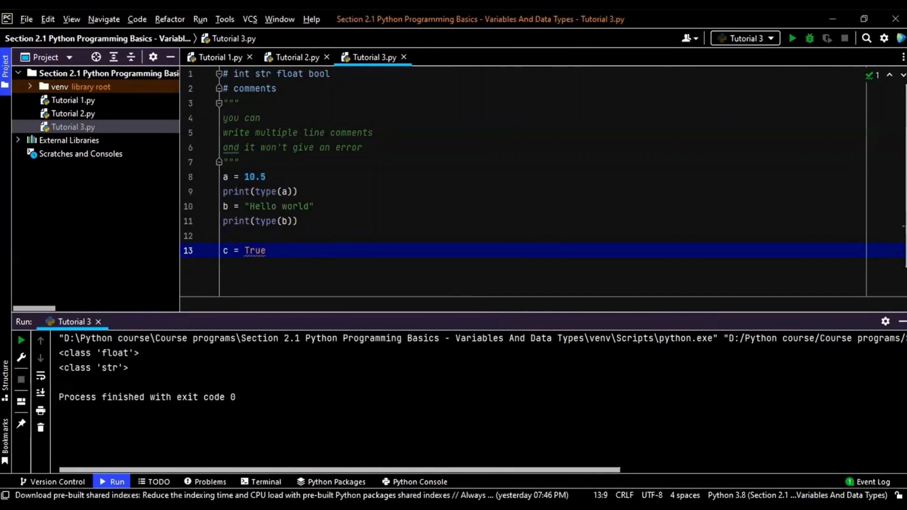
{"action": "key", "text": "enter"}
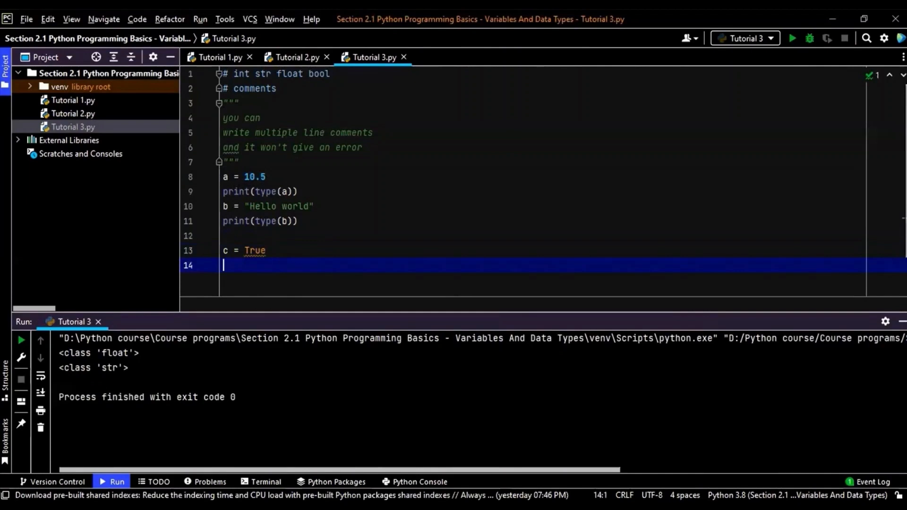
{"action": "type", "text": "print("}
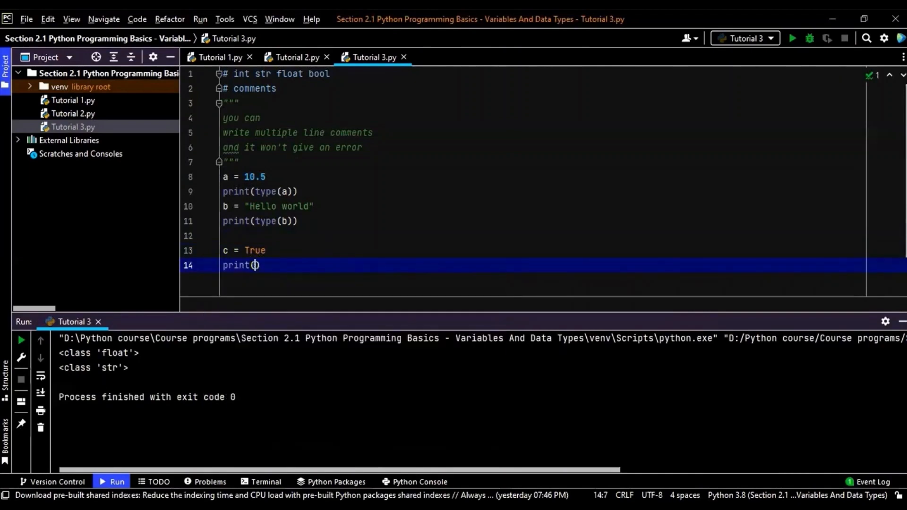
{"action": "type", "text": "t"}
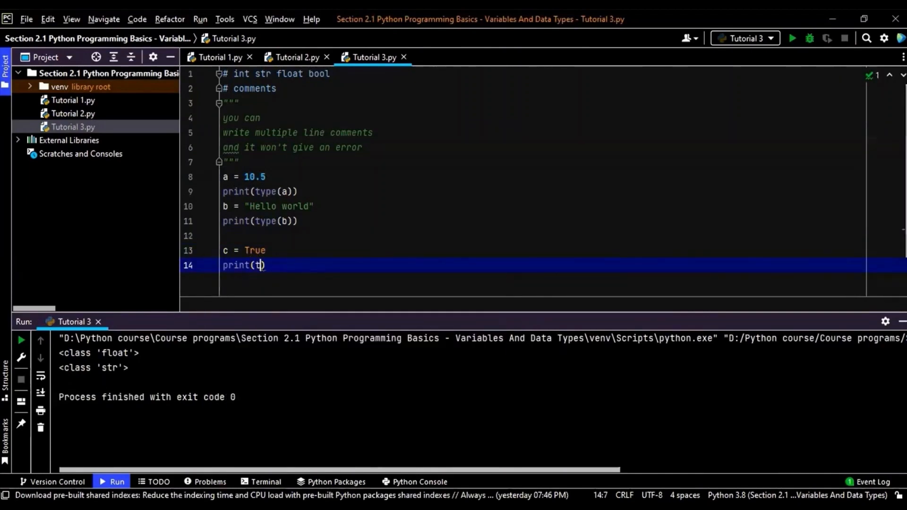
{"action": "type", "text": "t"}
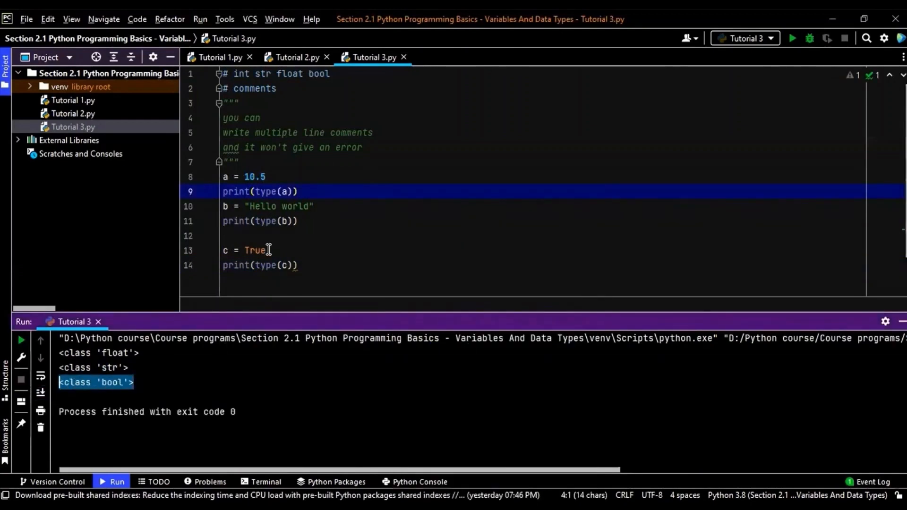
- Change c to False, confirm <class 'bool'> in the output, and start retyping its value
{"action": "left_click", "coordinate": [249, 250]}
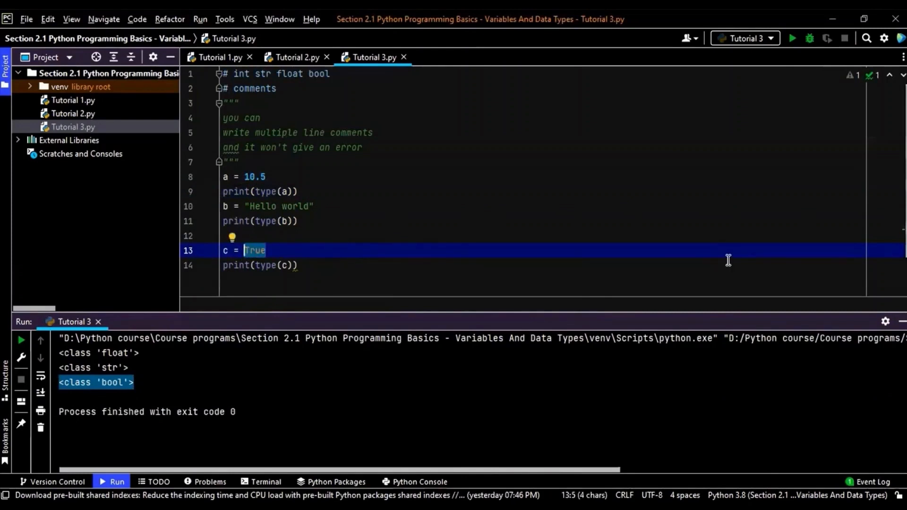
{"action": "type", "text": "F"}
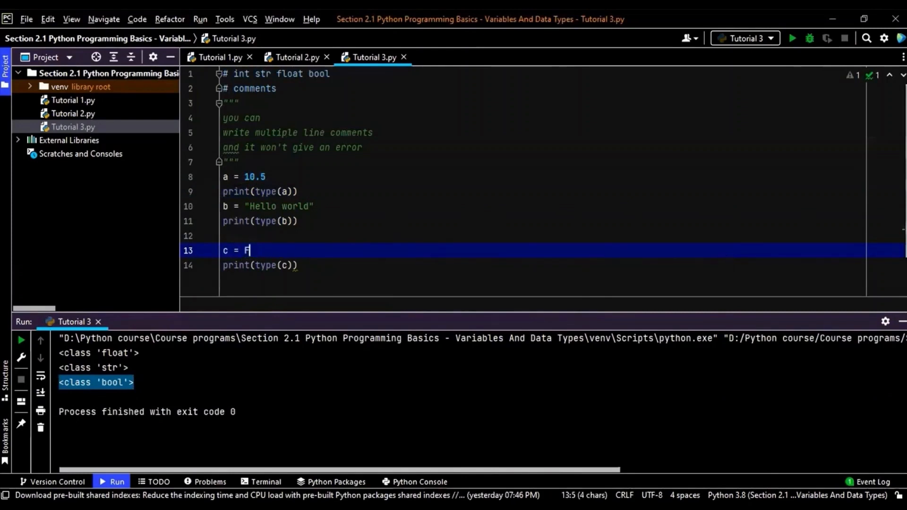
{"action": "type", "text": "alse"}
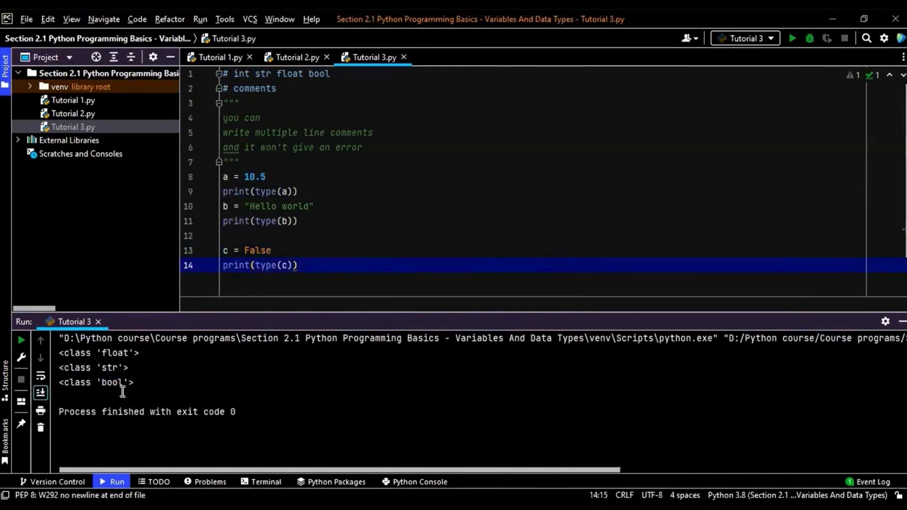
{"action": "double_click", "coordinate": [95, 382]}
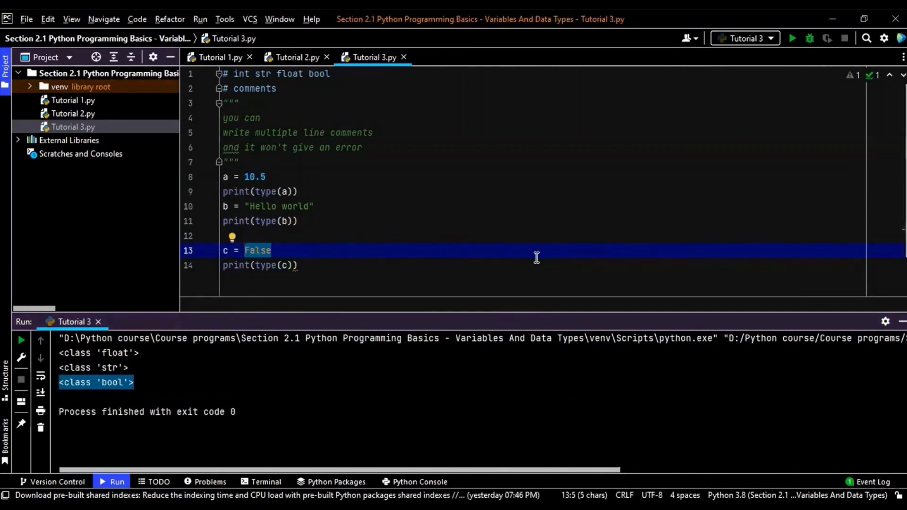
{"action": "type", "text": "N"}
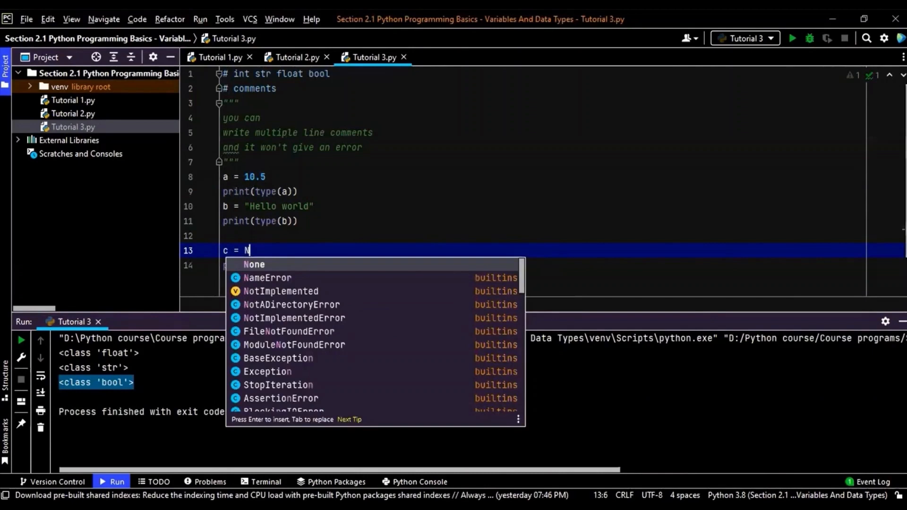
- Finish setting c to "Null" and rerun, getting <class 'str'> as the third line
{"action": "type", "text": "ull\""}
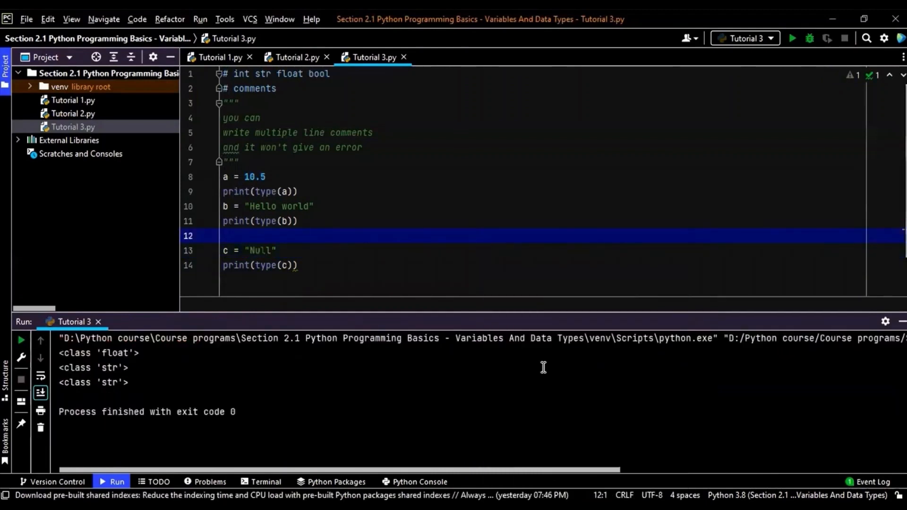
{"action": "mouse_move", "coordinate": [513, 274]}
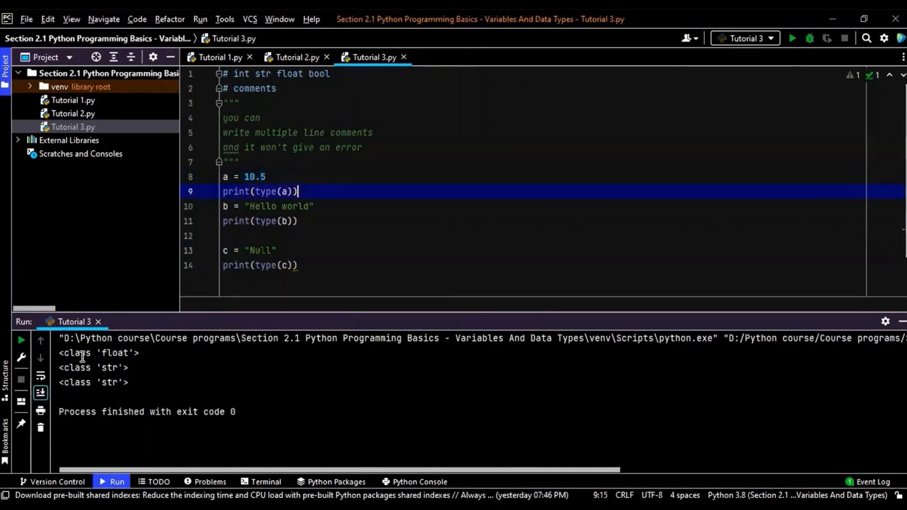
{"action": "mouse_move", "coordinate": [328, 195]}
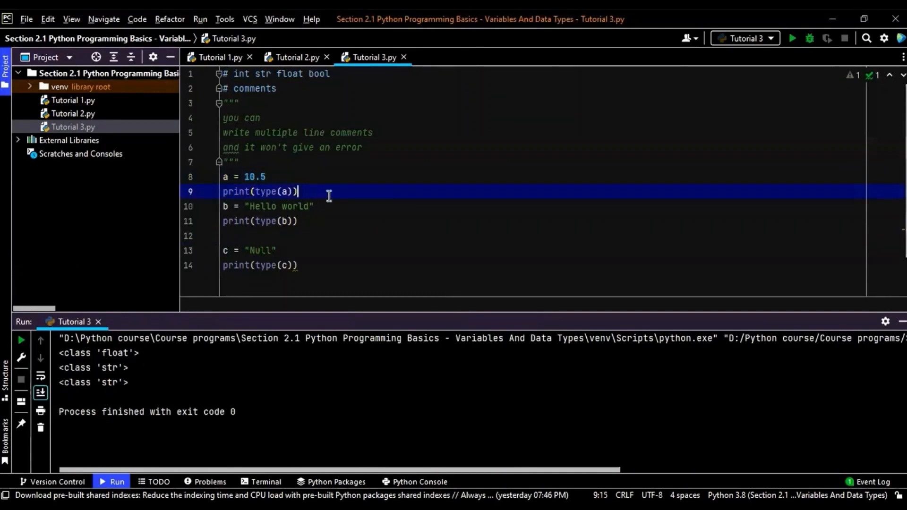
- Add print(str(a)) below print(type(a)) and check that 10.5 prints after the float class
{"action": "key", "text": "Enter"}
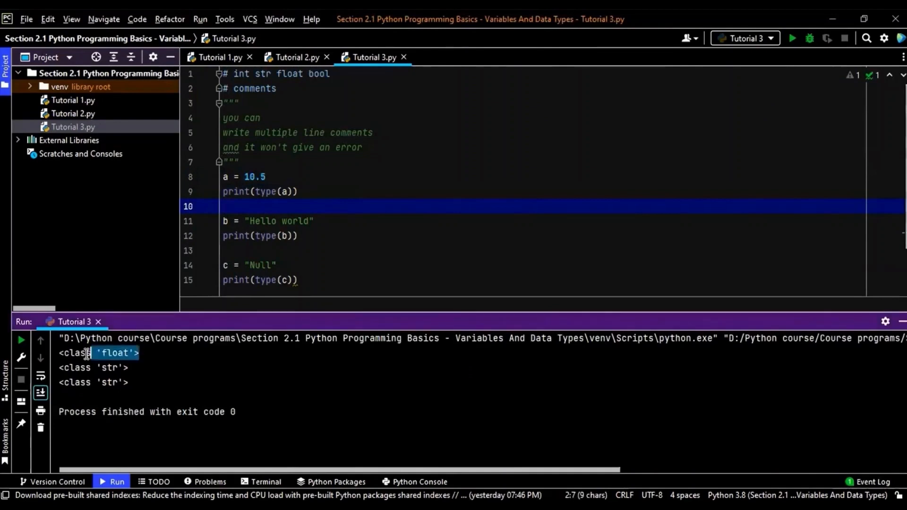
{"action": "triple_click", "coordinate": [98, 352]}
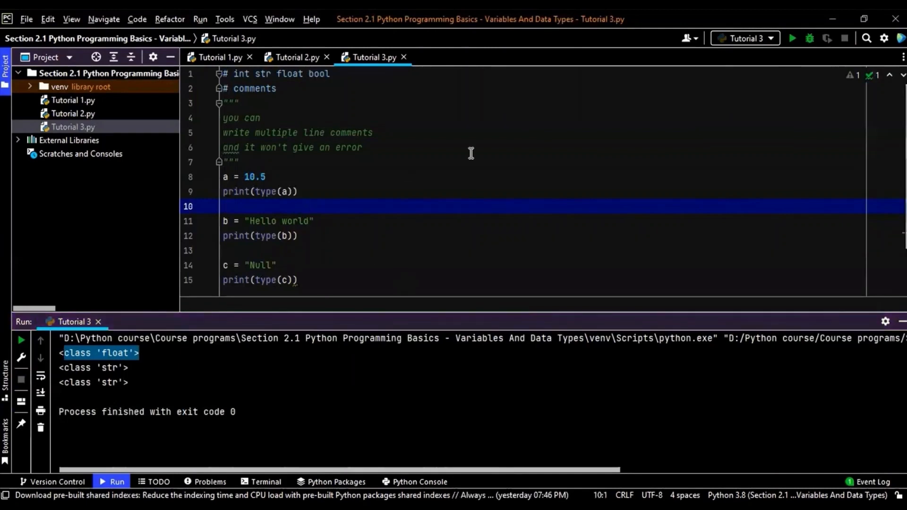
{"action": "type", "text": "p"}
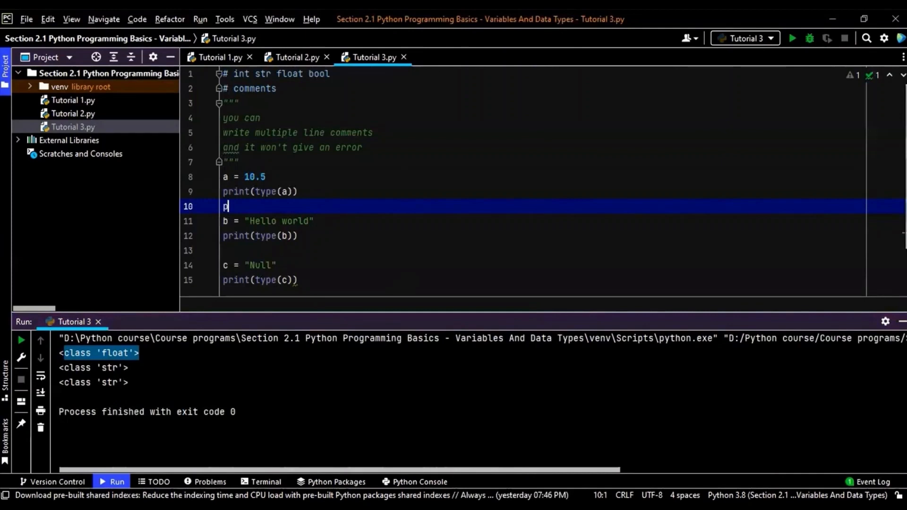
{"action": "type", "text": "rint(s"}
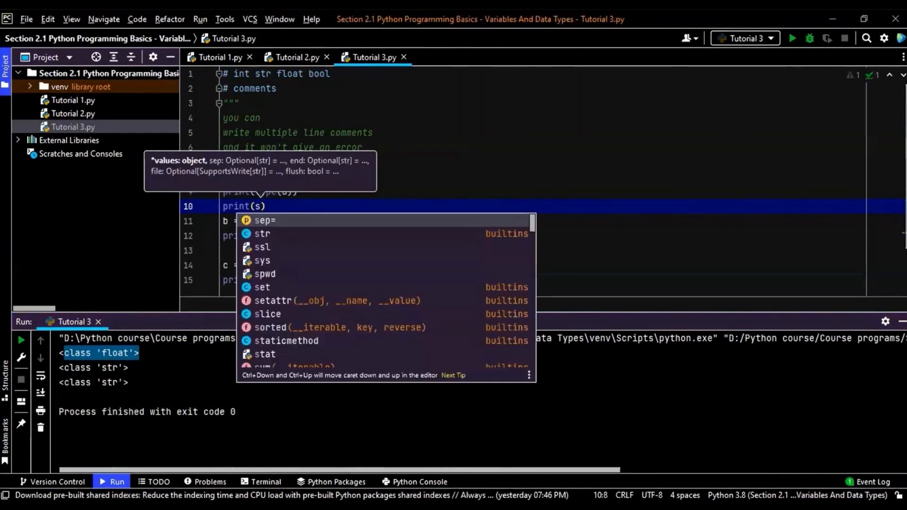
{"action": "type", "text": "tr"}
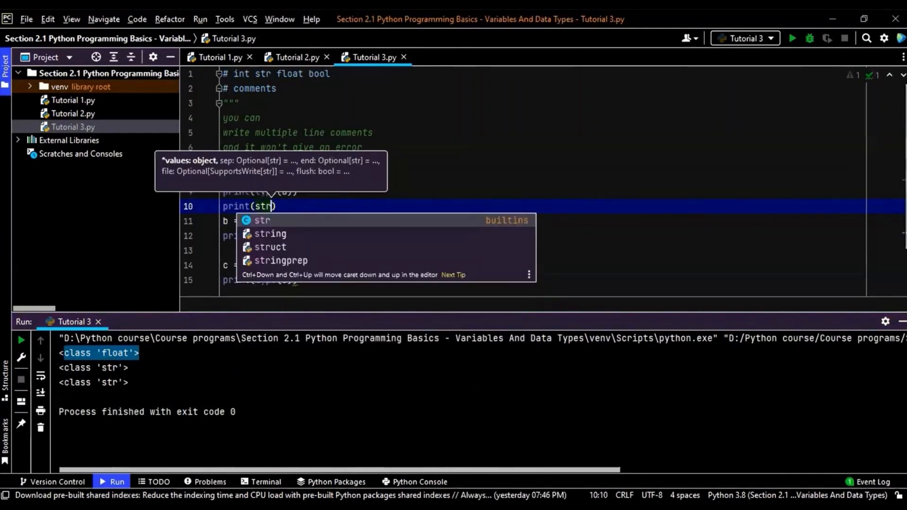
{"action": "type", "text": "(a"}
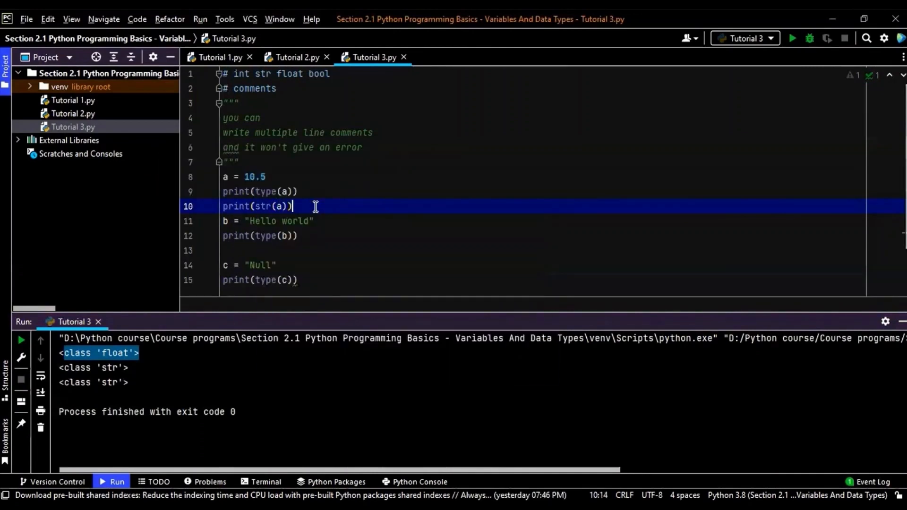
{"action": "key", "text": "Enter"}
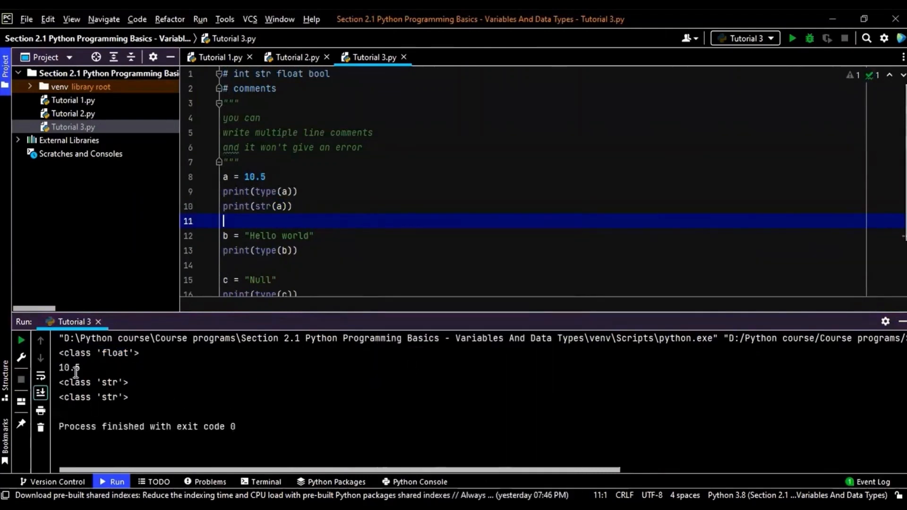
{"action": "double_click", "coordinate": [68, 367]}
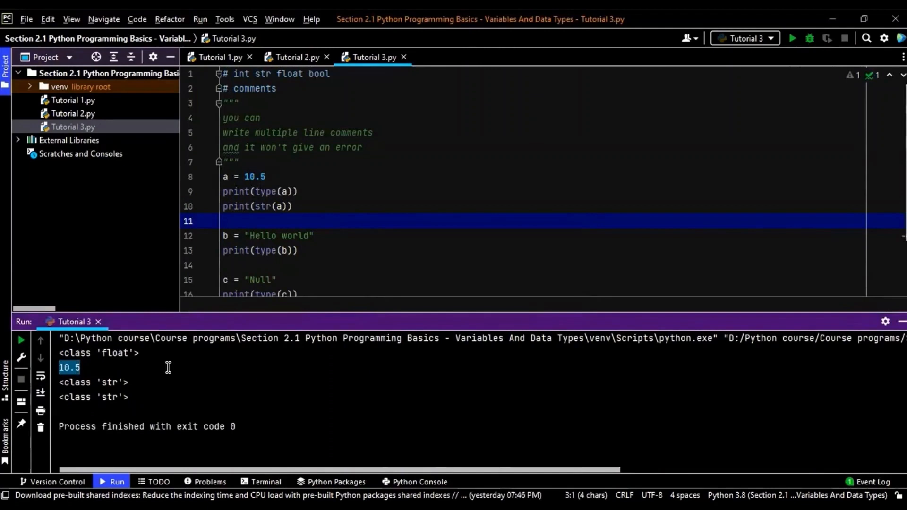
{"action": "mouse_move", "coordinate": [242, 209]}
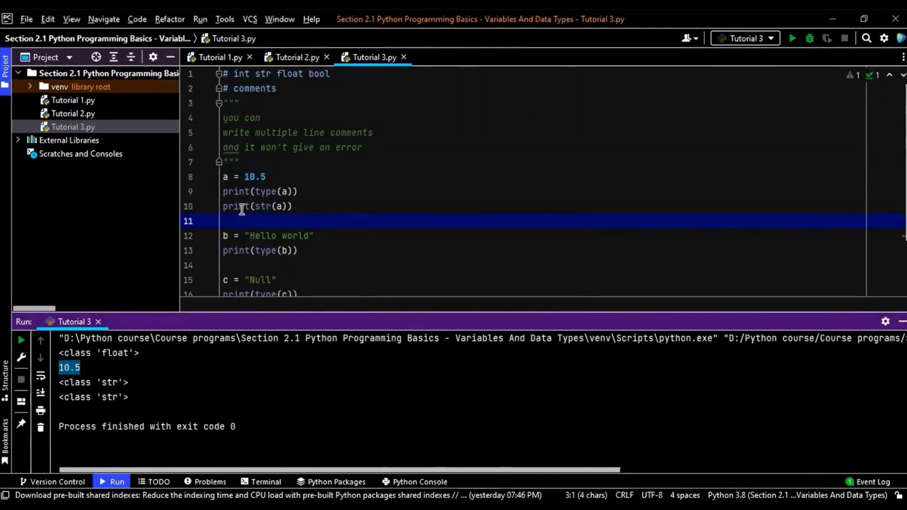
- Store str(a) in type_change on line 10 and print type(type_change) on the next line
{"action": "left_click", "coordinate": [228, 206]}
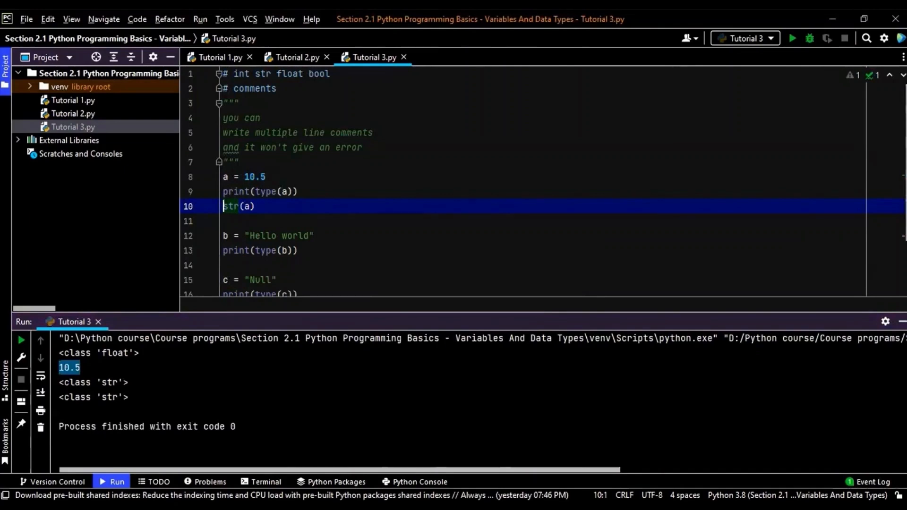
{"action": "type", "text": "t"}
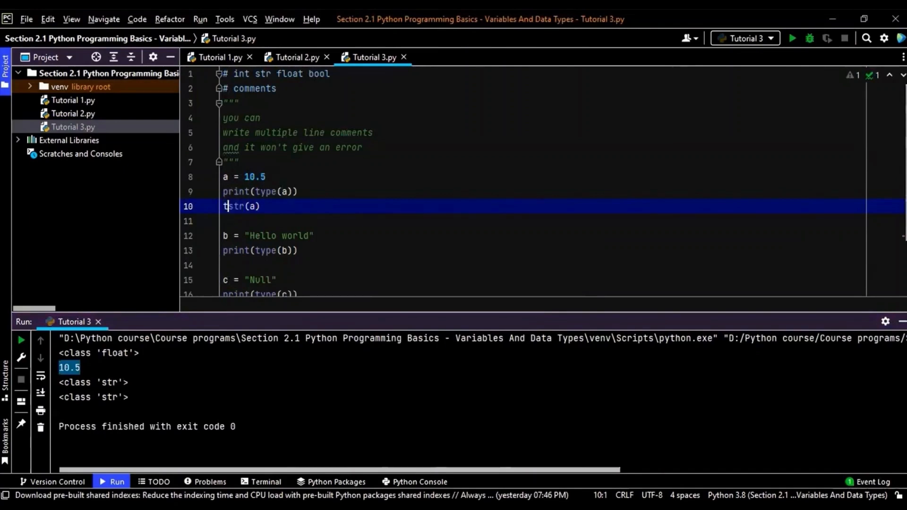
{"action": "type", "text": "ype_chan"}
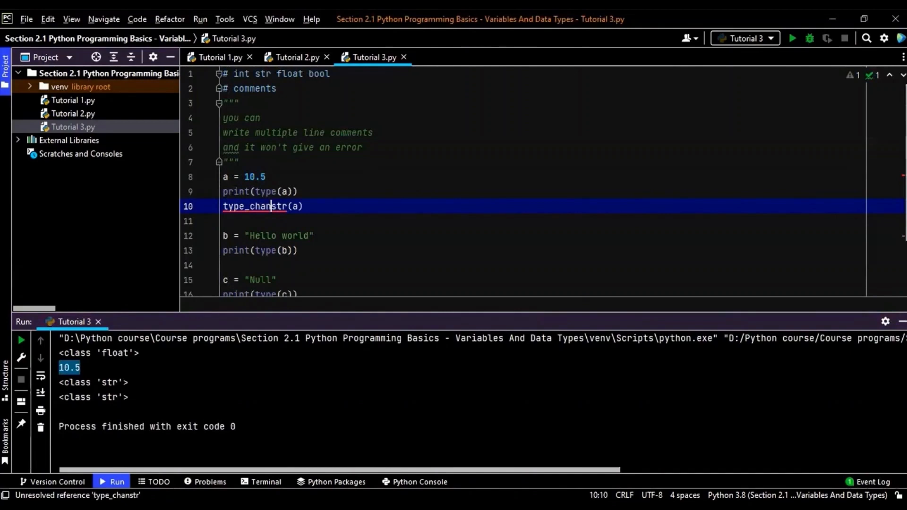
{"action": "type", "text": "ge ="}
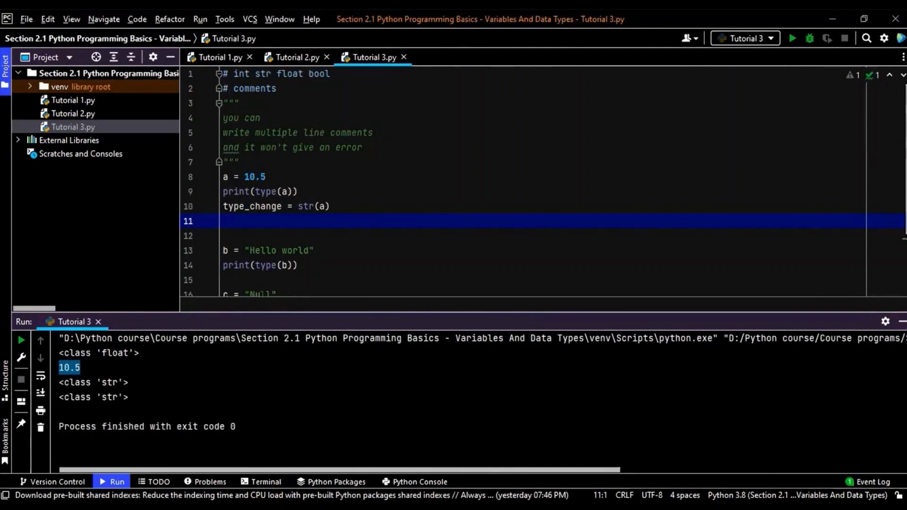
{"action": "type", "text": "print("}
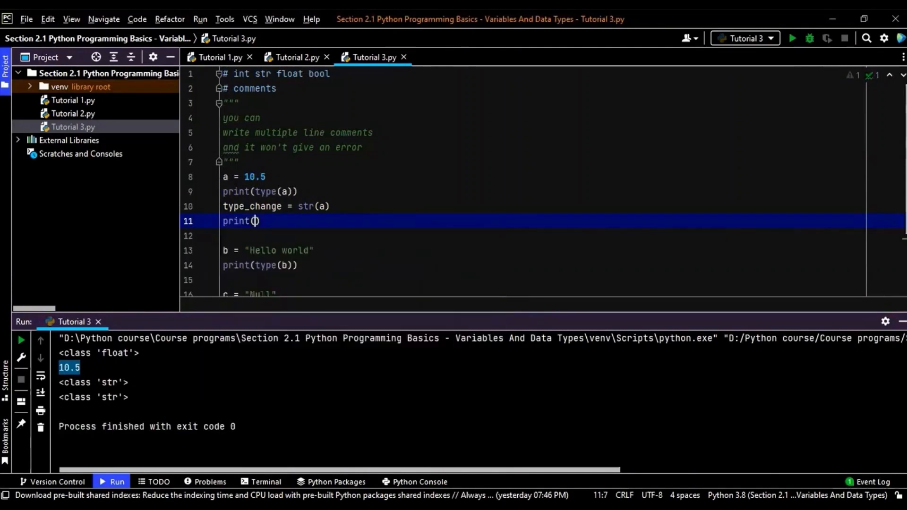
{"action": "type", "text": "(t"}
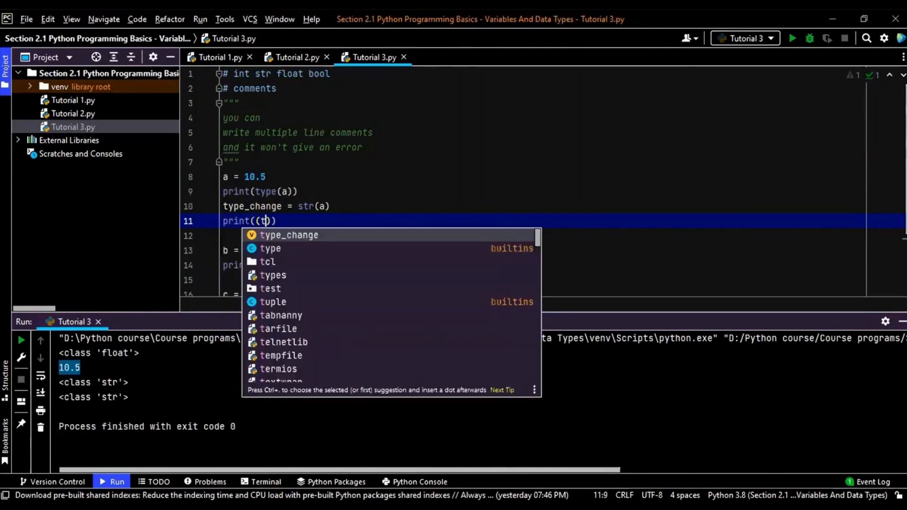
{"action": "type", "text": "ype"}
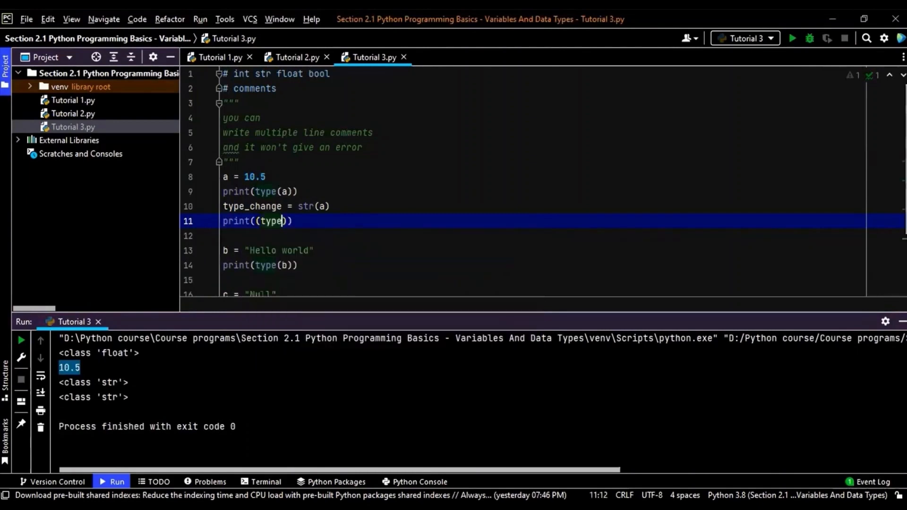
{"action": "type", "text": "(type_change"}
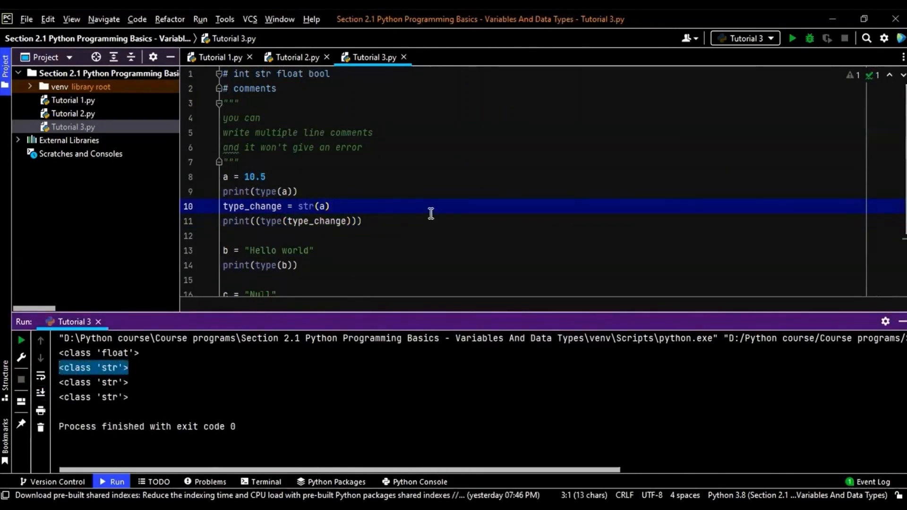
{"action": "mouse_move", "coordinate": [258, 177]}
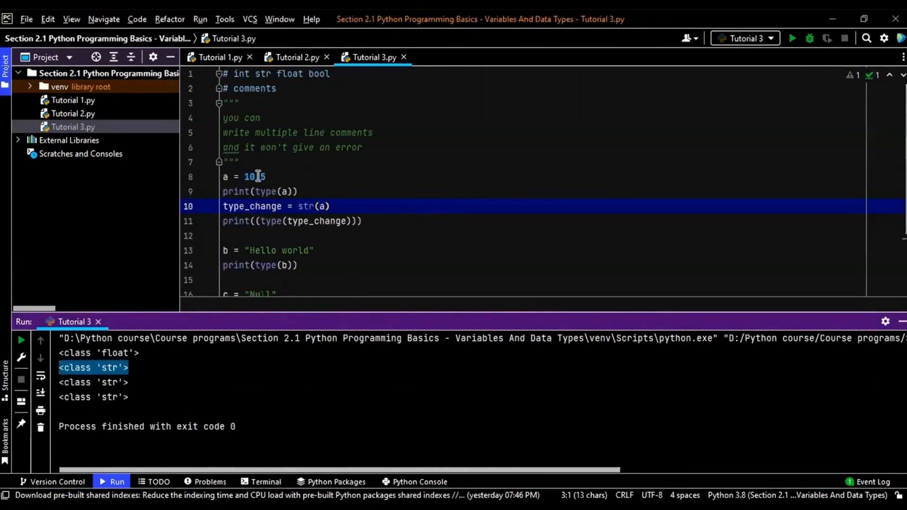
- Change a on line 8 from 10.5 to 10 so the output shows int, then str
{"action": "left_click", "coordinate": [258, 177]}
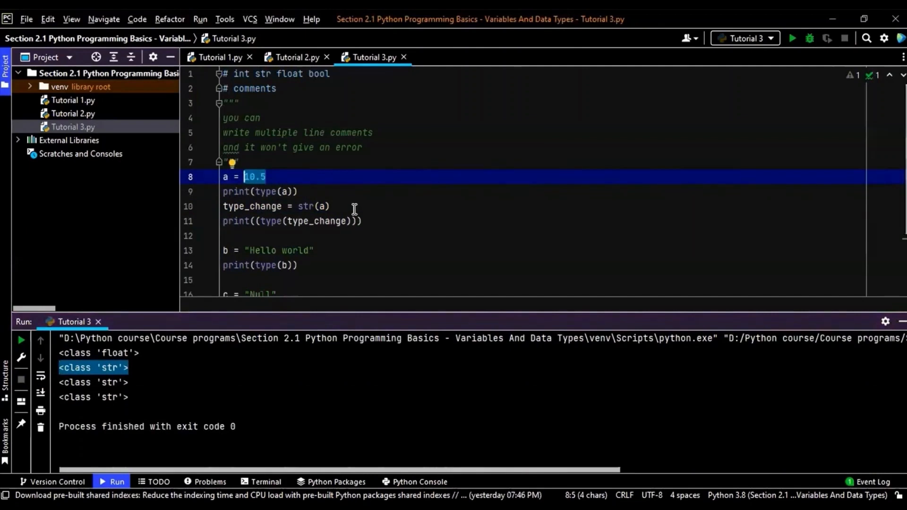
{"action": "mouse_move", "coordinate": [324, 184]}
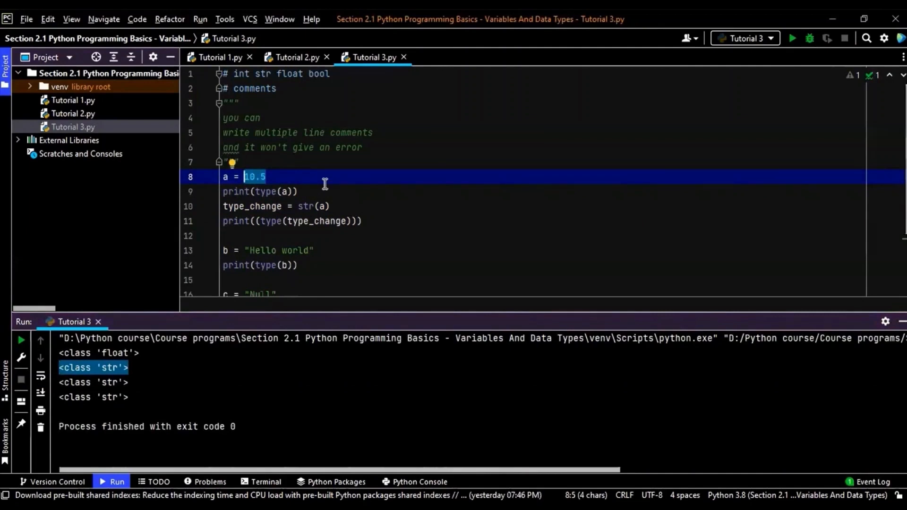
{"action": "mouse_move", "coordinate": [374, 221]}
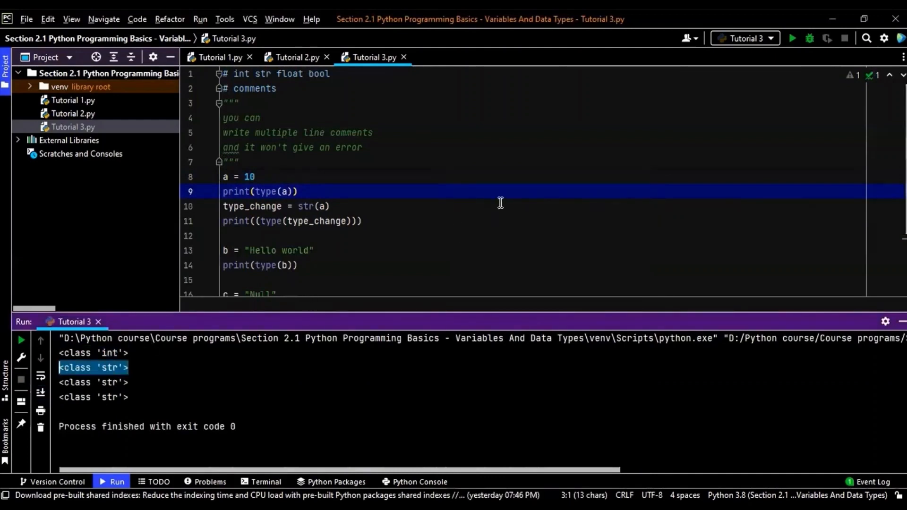
{"action": "left_click", "coordinate": [330, 206]}
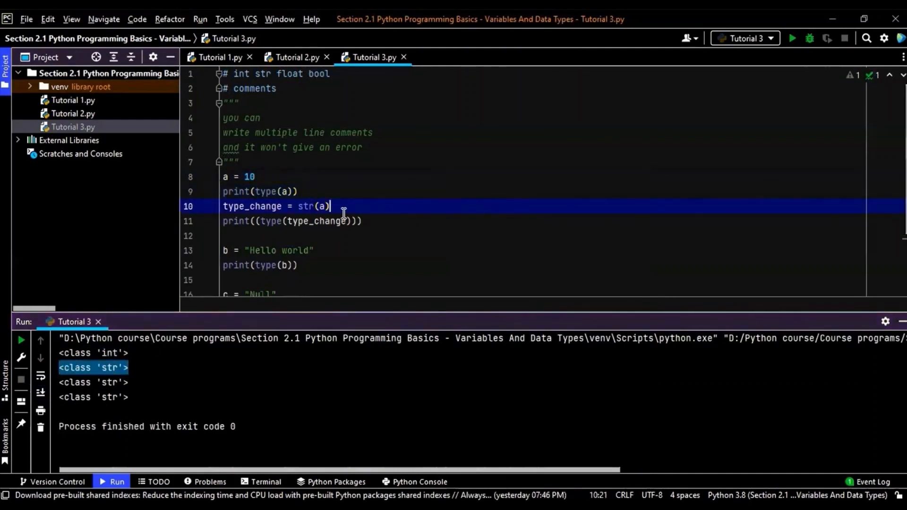